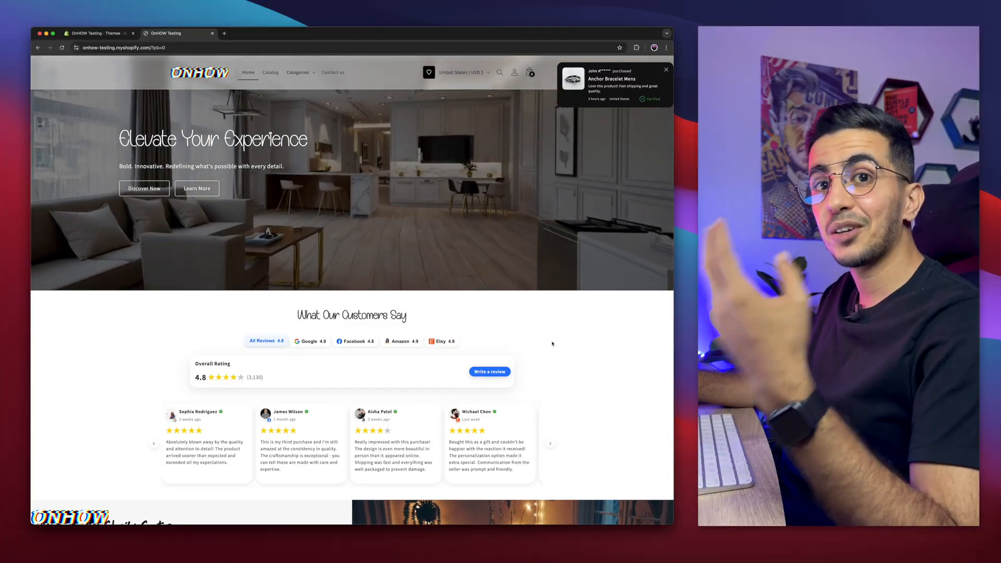
- Show the Google tab of the storefront reviews widget and dismiss the 'Don't forget' cart popup
click(665, 69)
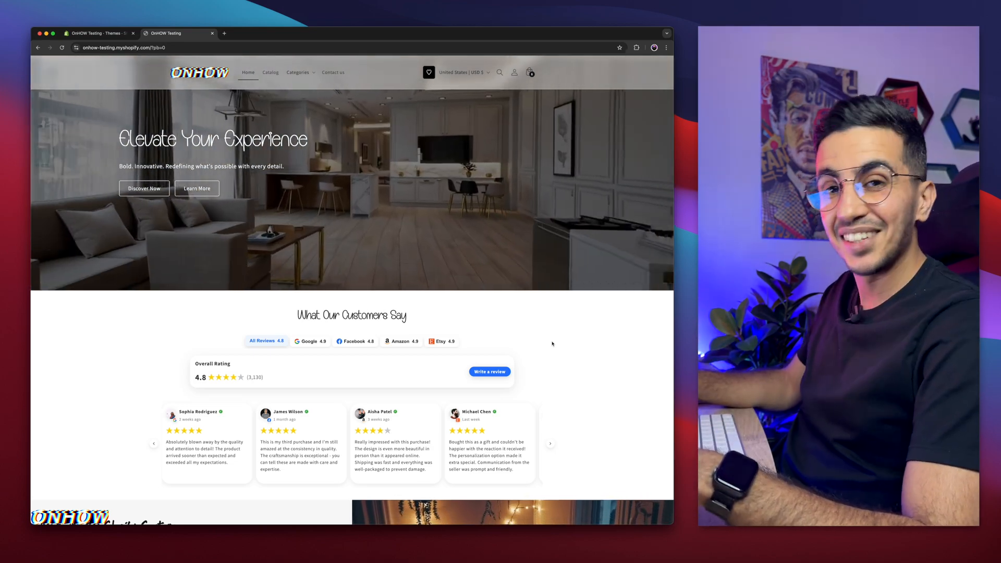
scroll(down, 3)
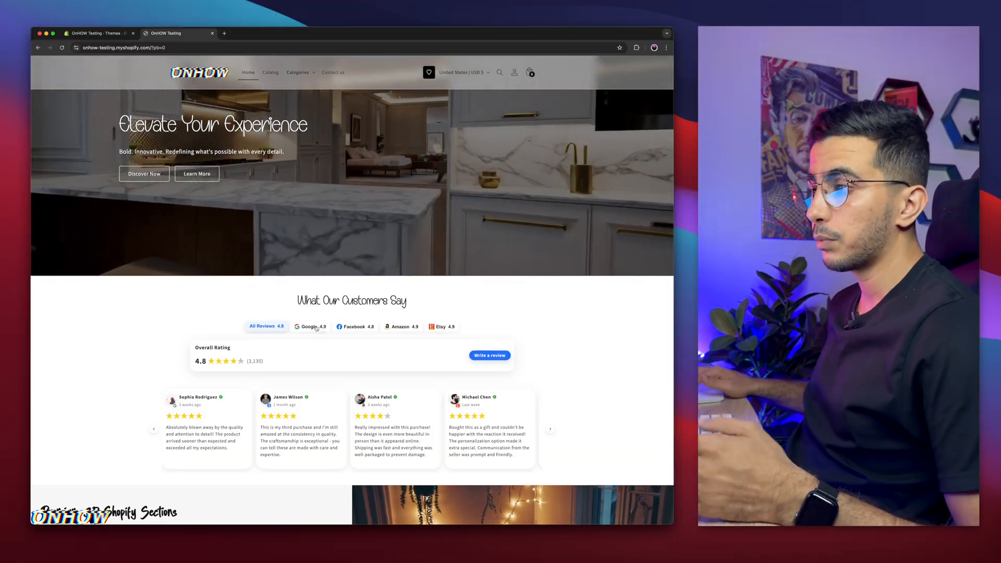
click(311, 327)
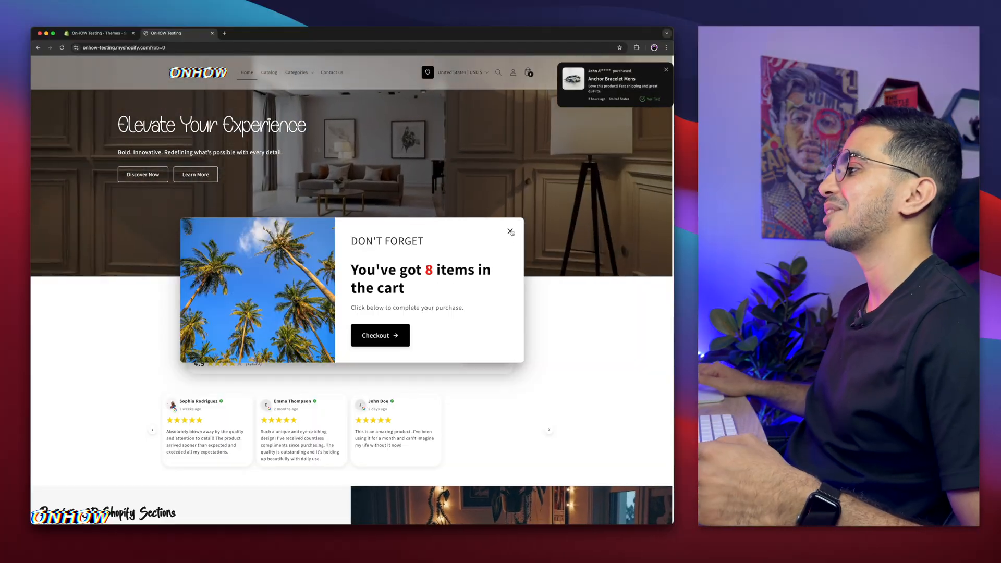
click(510, 231)
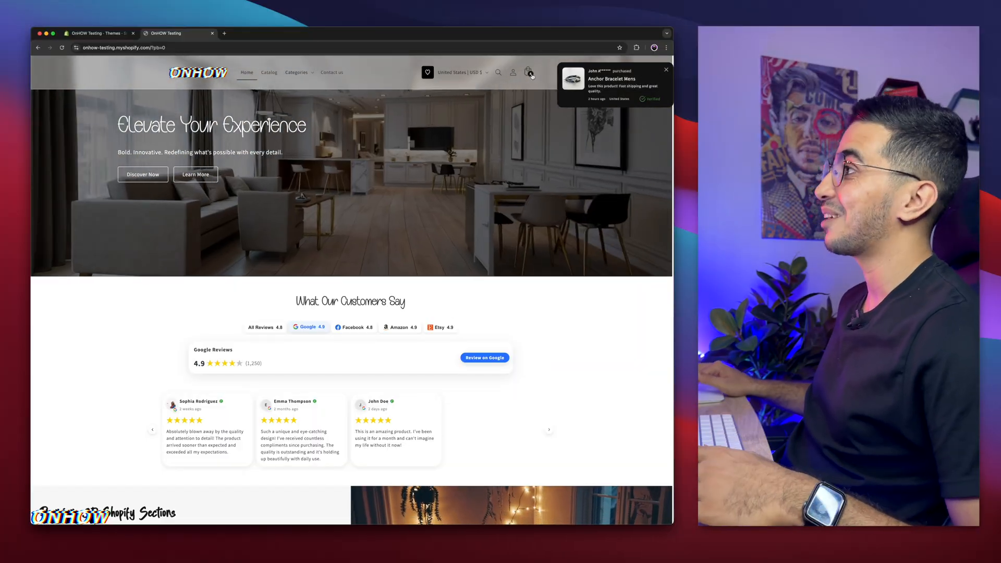
- View the cart page with three items and its $839.95 USD estimated total
click(531, 72)
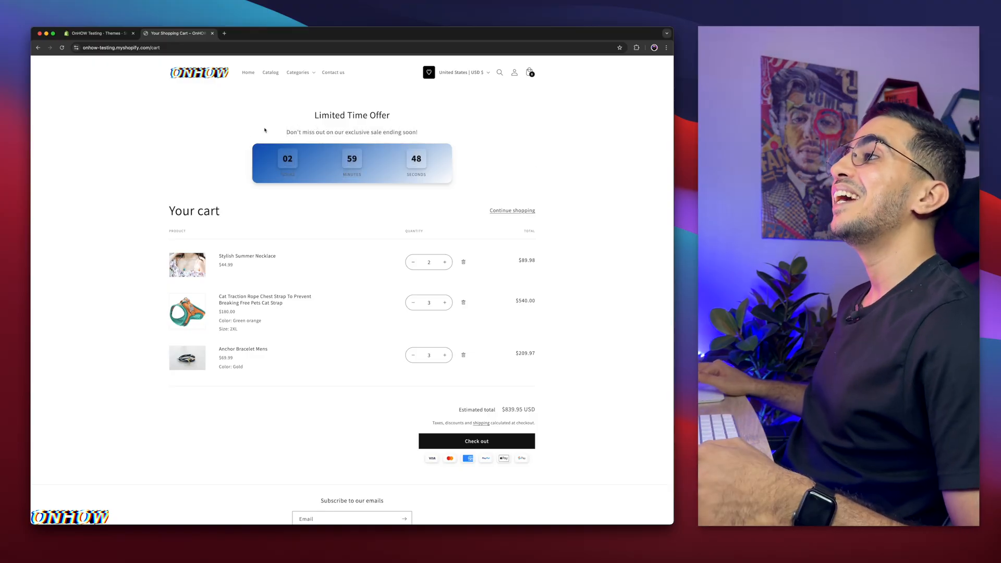
mouse_move(592, 151)
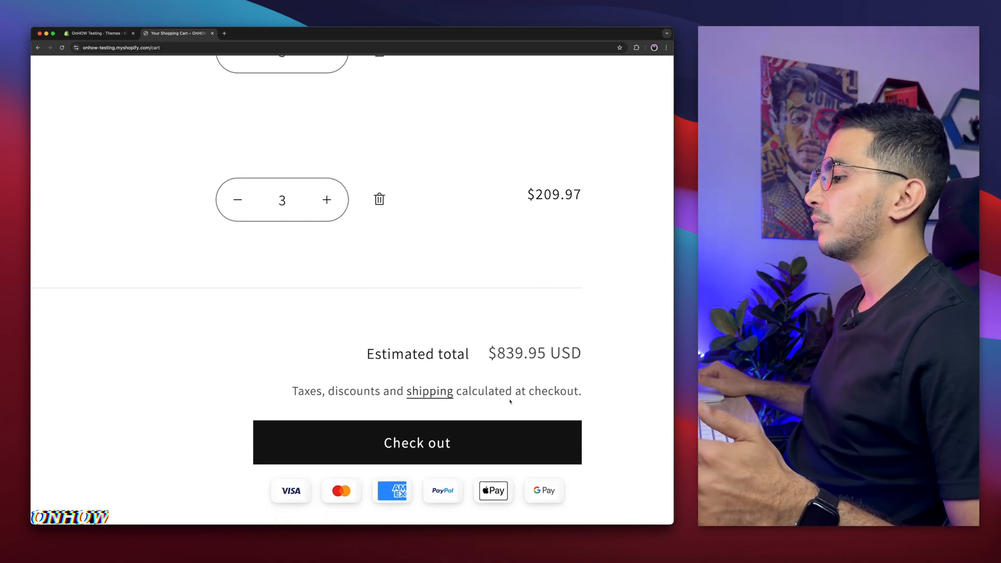
scroll(down, 3)
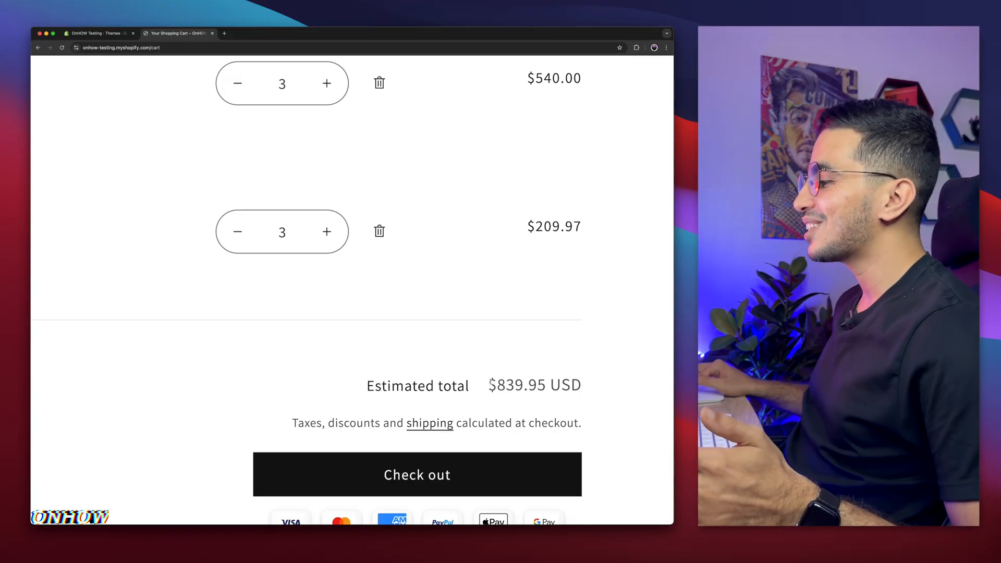
double_click(517, 385)
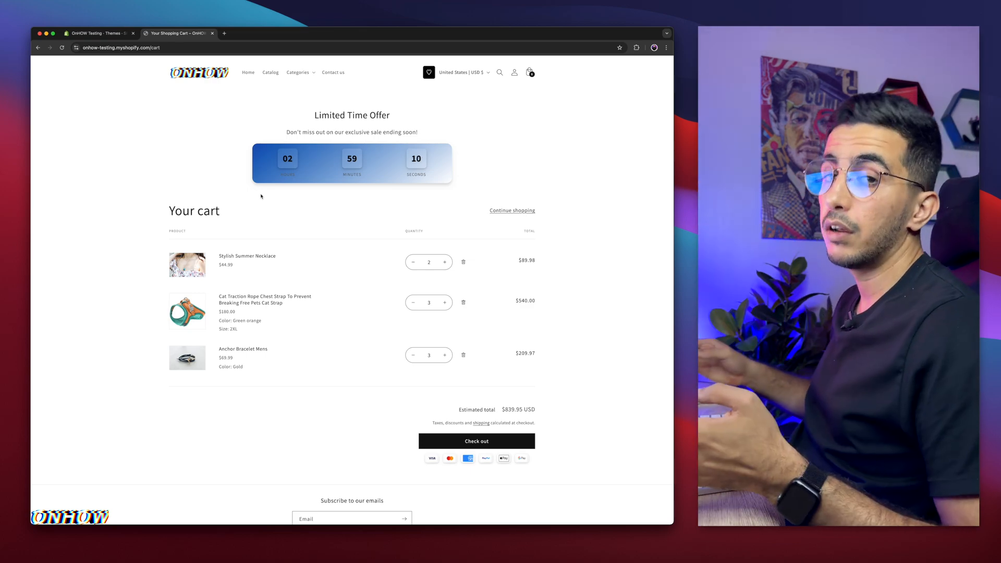
mouse_move(359, 205)
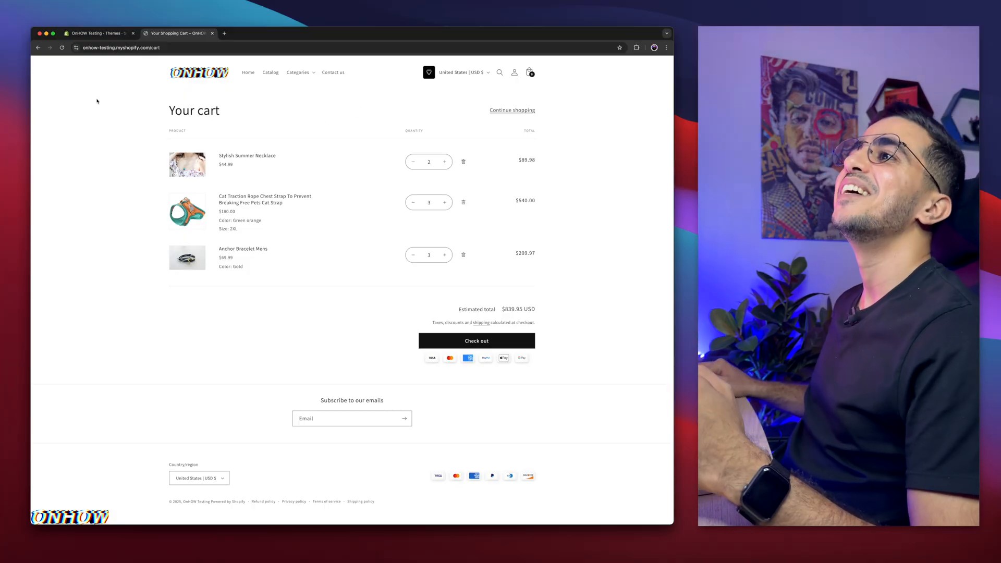
- From the admin's Online Store > Themes, launch Edit code for the current Dawn theme
click(97, 34)
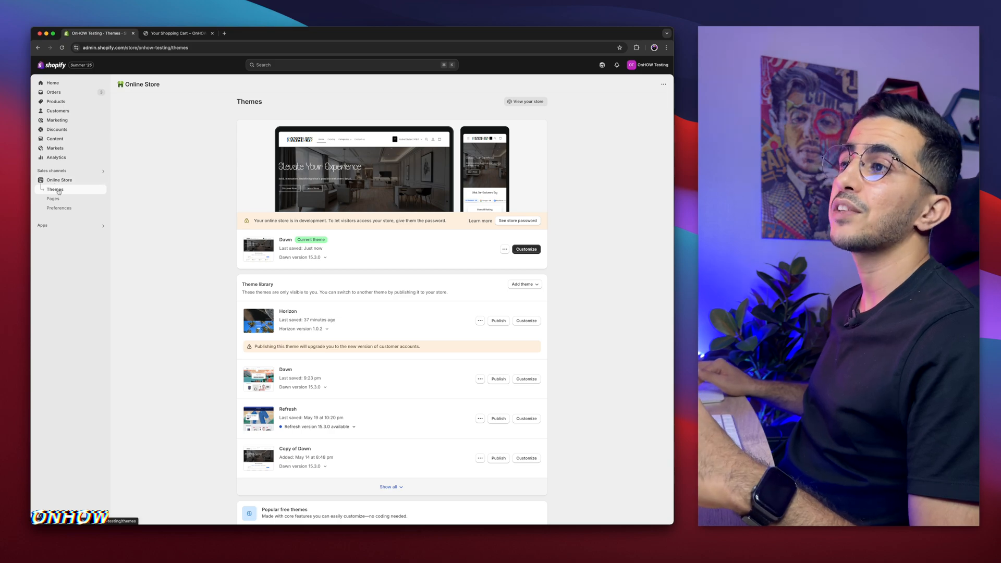
click(505, 249)
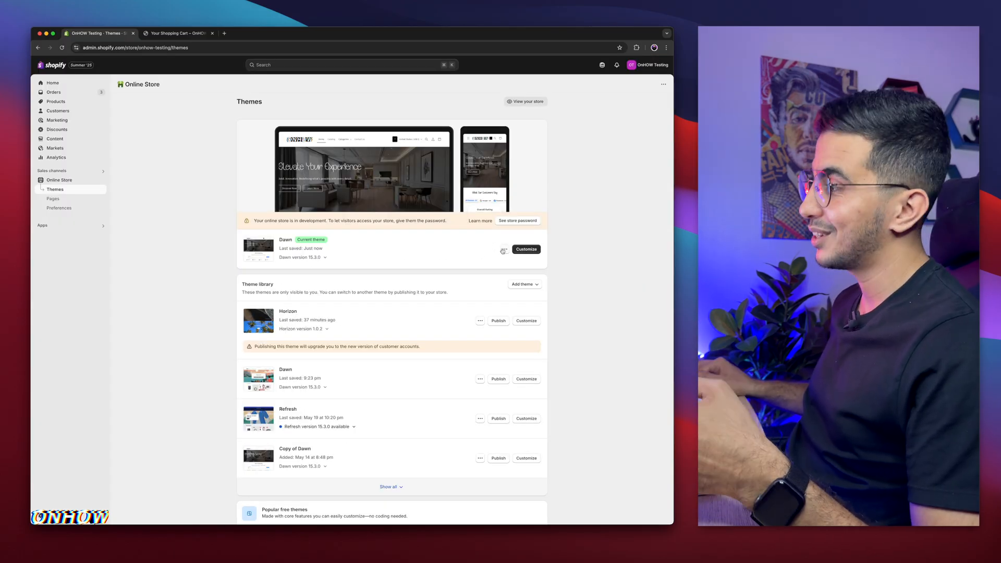
click(503, 249)
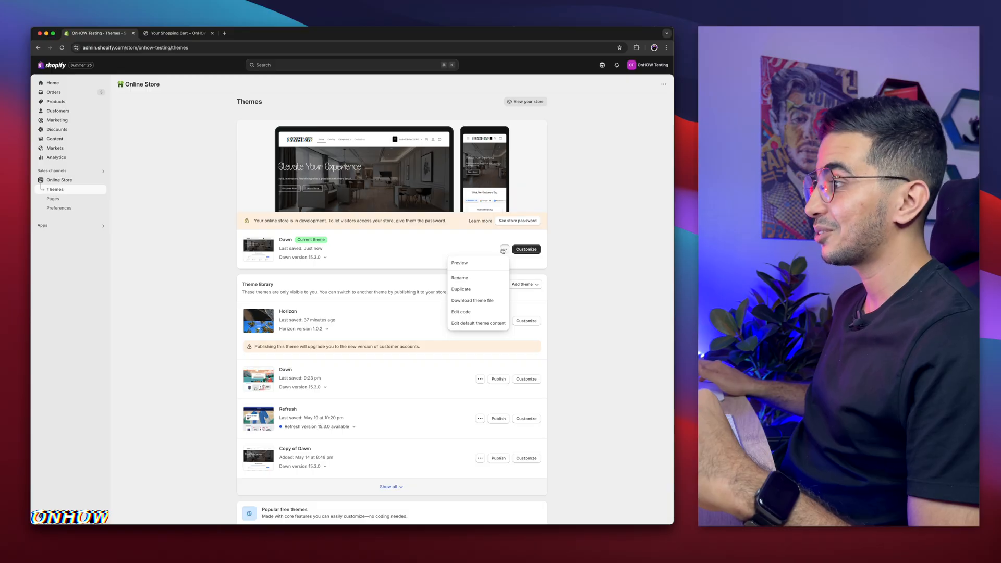
click(460, 311)
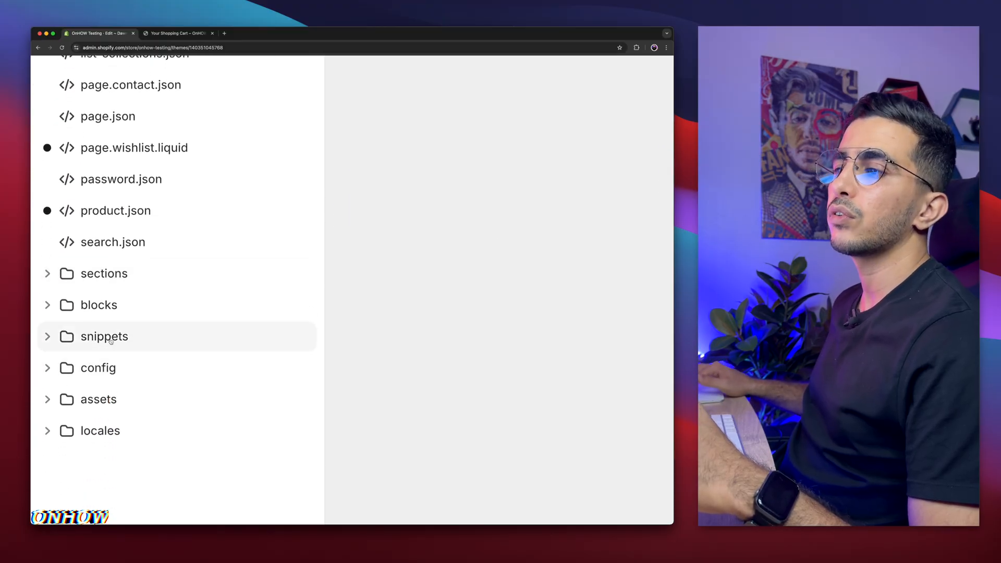
- Start a new file in the snippets folder named onhow-free-shipping
click(104, 336)
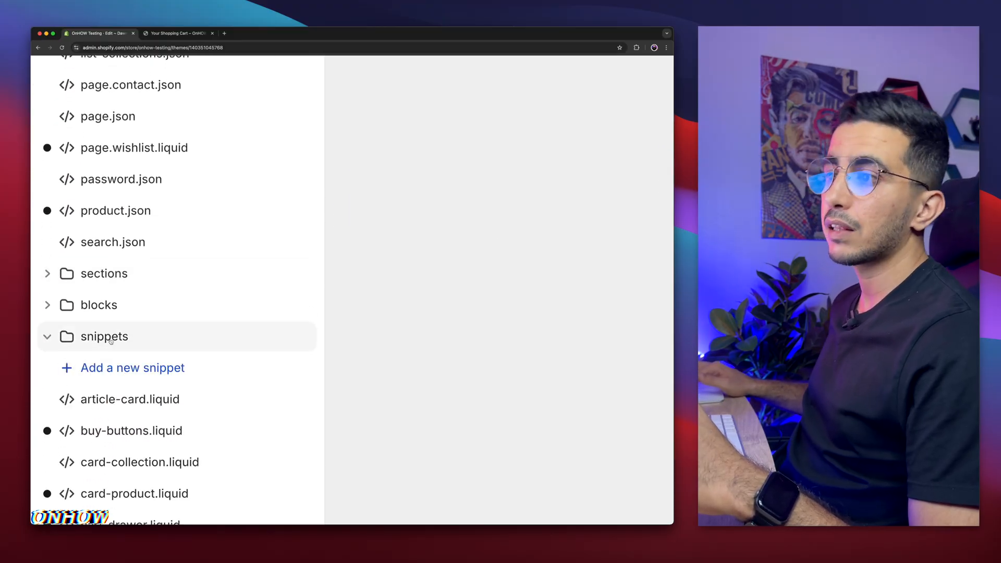
mouse_move(135, 368)
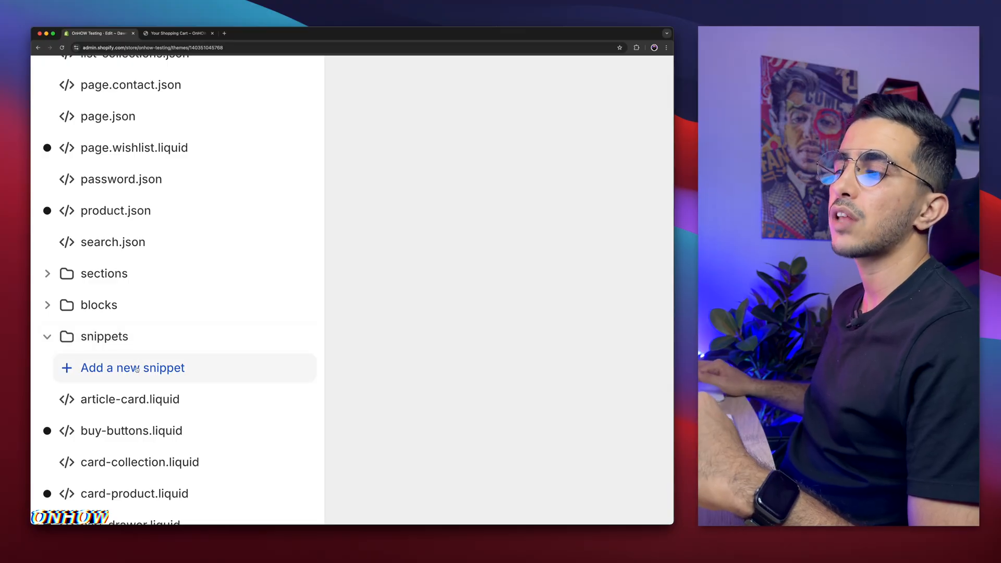
click(133, 367)
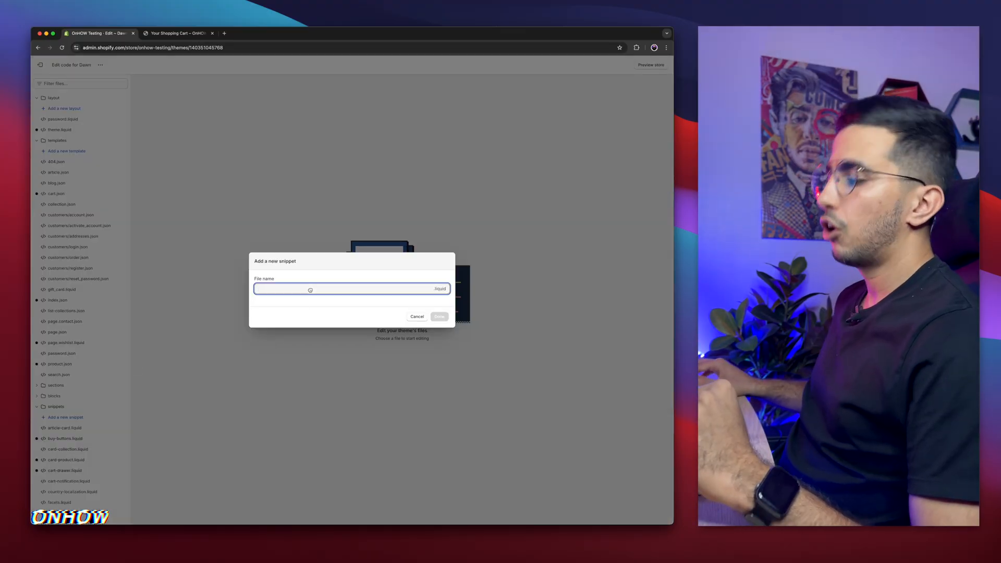
text(onhow-)
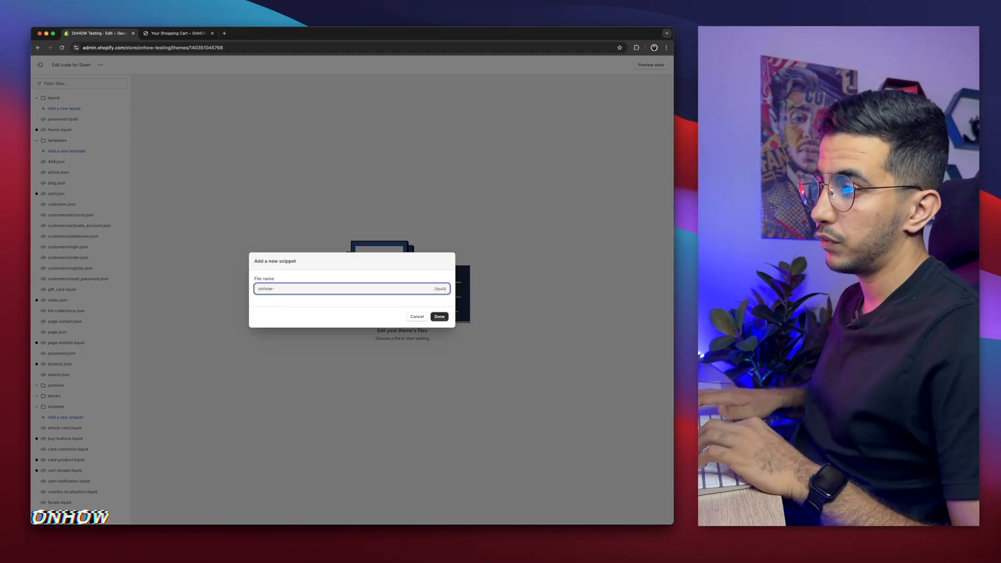
text(free-shipping)
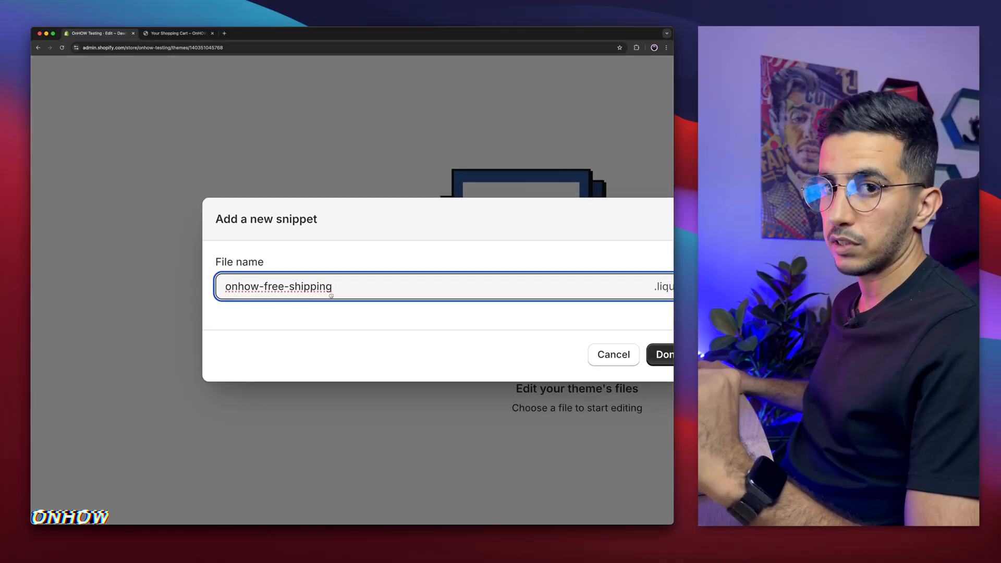
- Create onhow-free-shipping.liquid with the progress bar code pasted in and save it
click(664, 354)
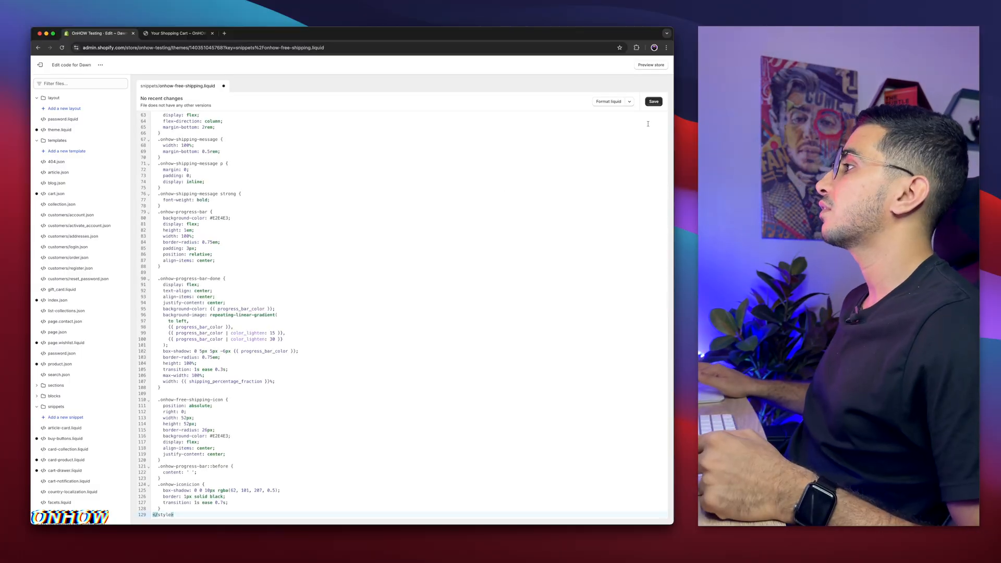
click(653, 101)
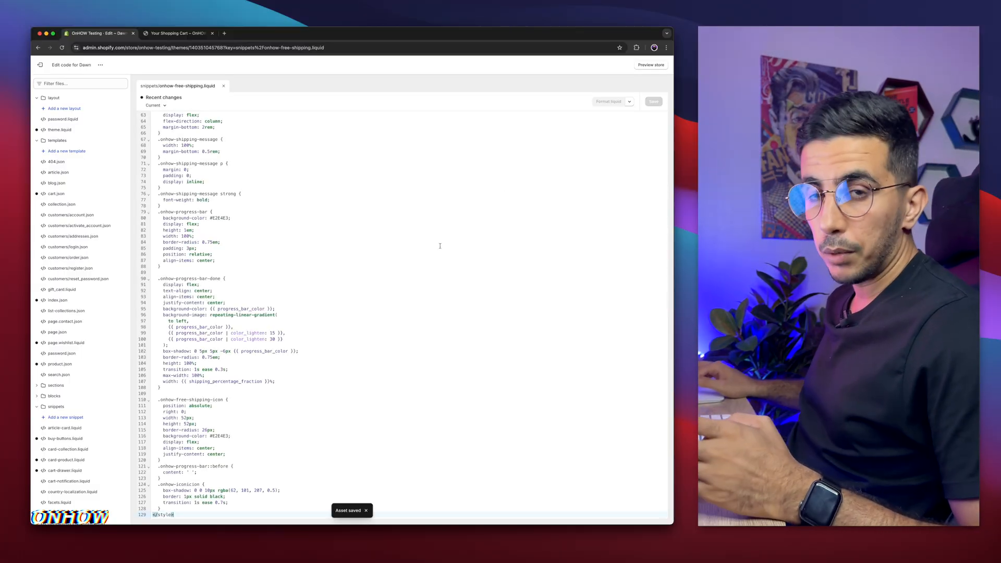
- Add the free-shipping colour, text, size and alignment settings to the end of config/settings_schema.json
click(81, 83)
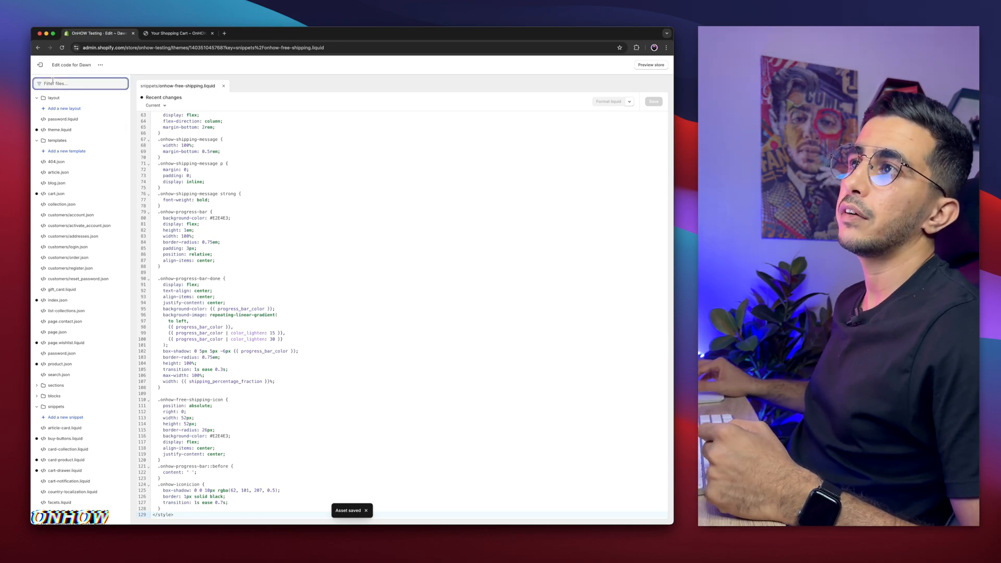
text(scge)
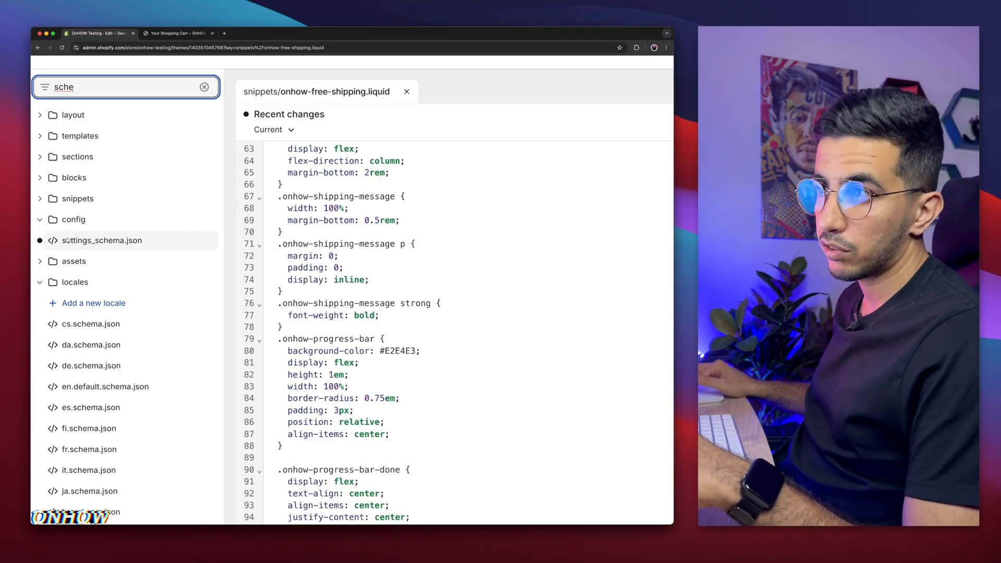
click(101, 240)
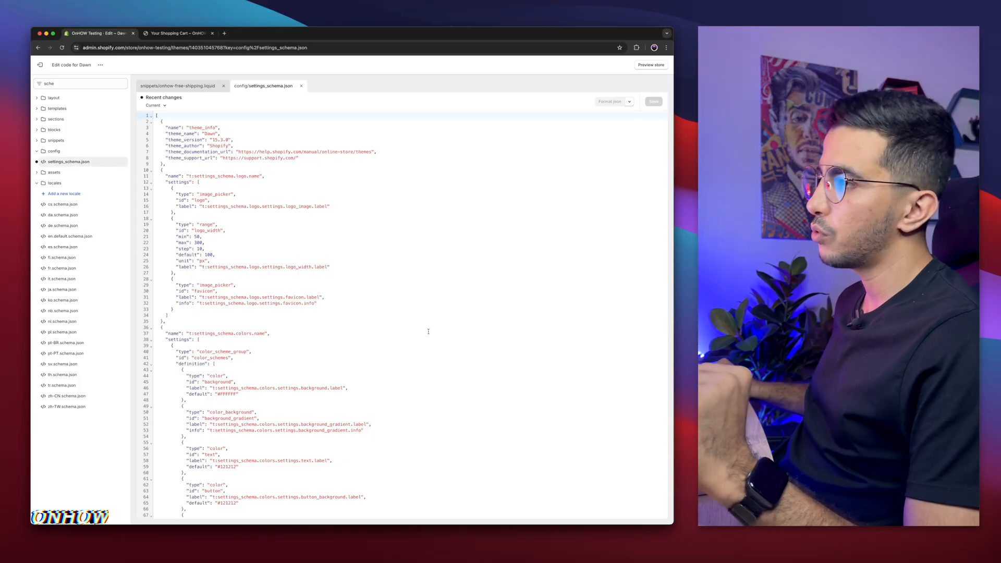
scroll(down, 3)
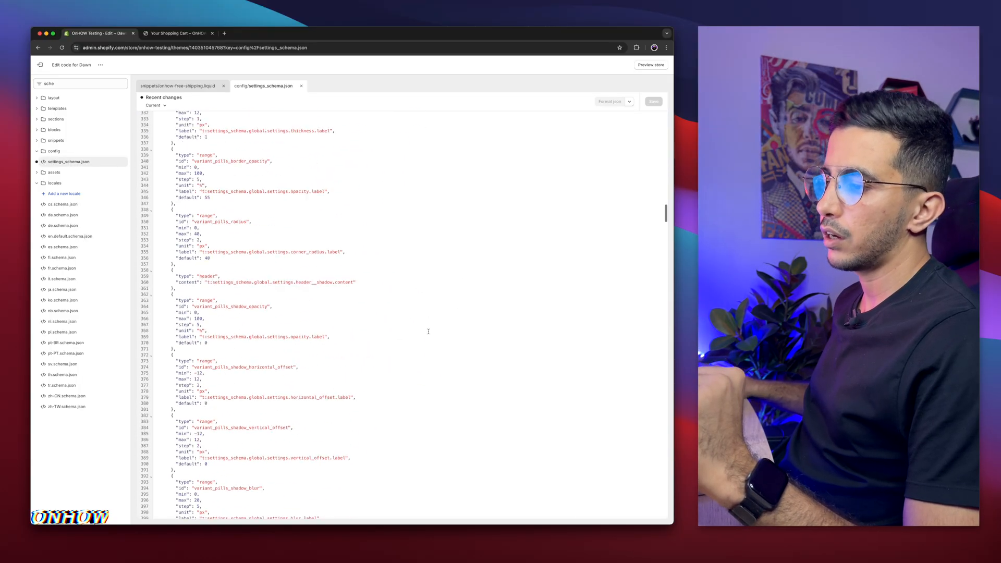
scroll(down, 3)
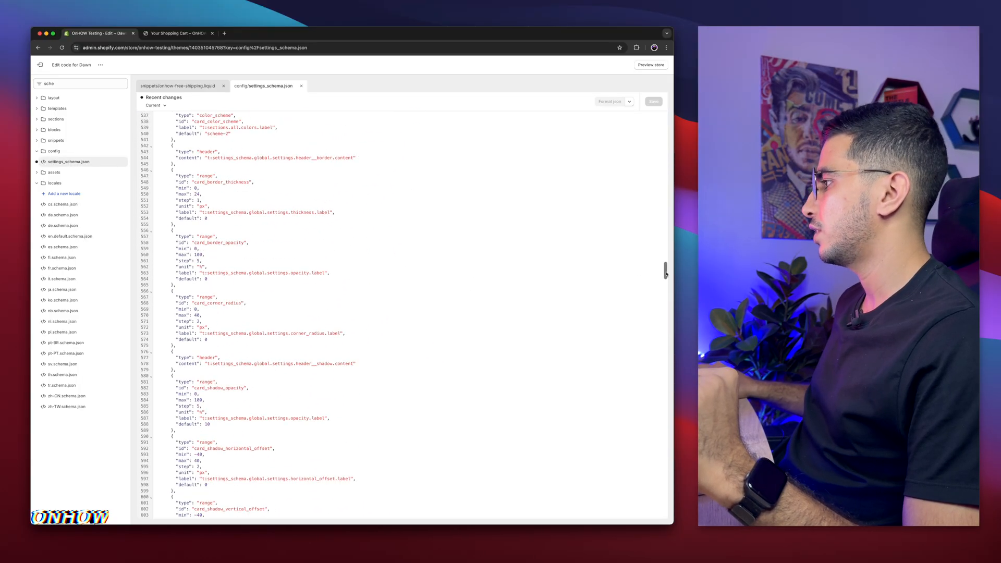
scroll(down, 3)
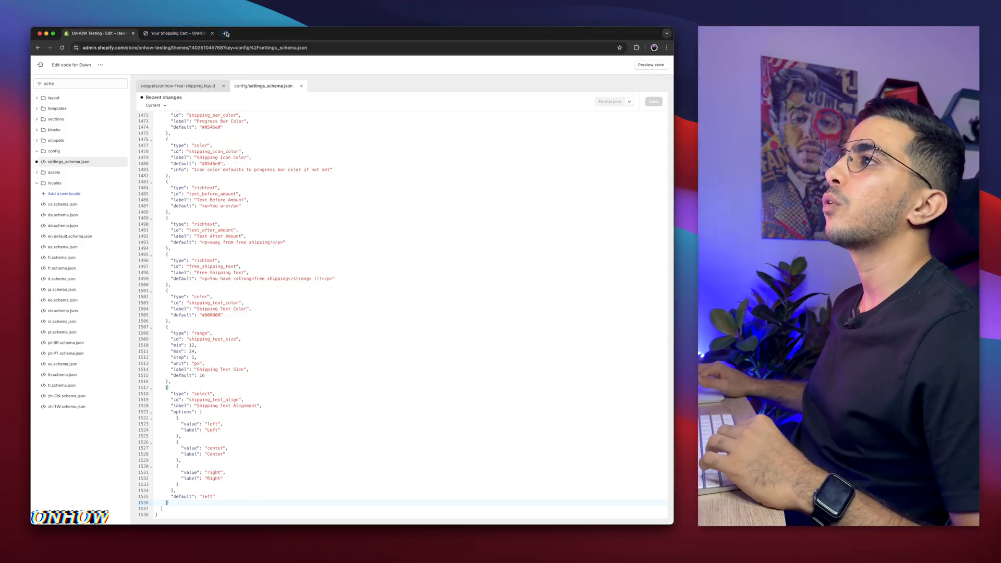
click(224, 33)
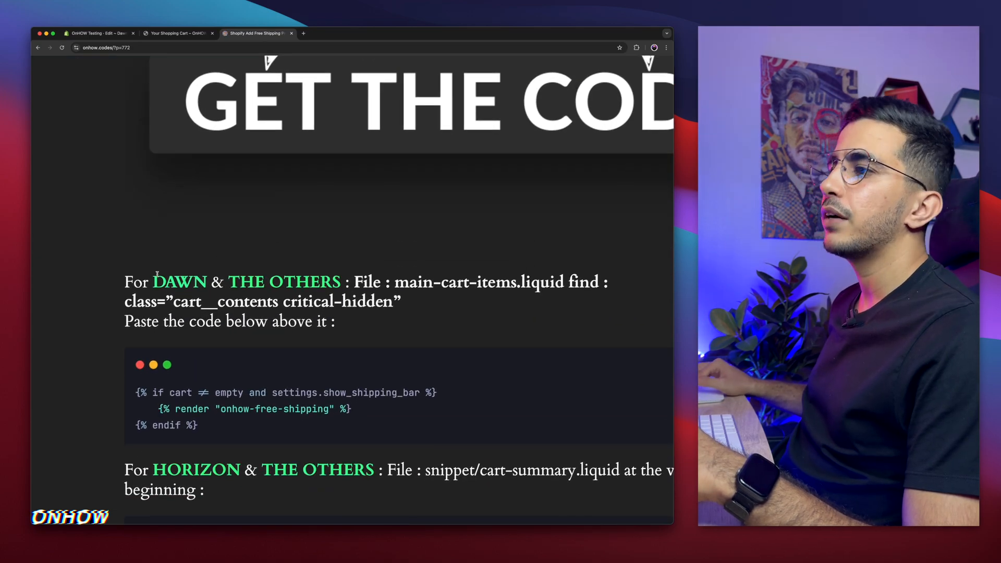
drag(159, 282, 343, 281)
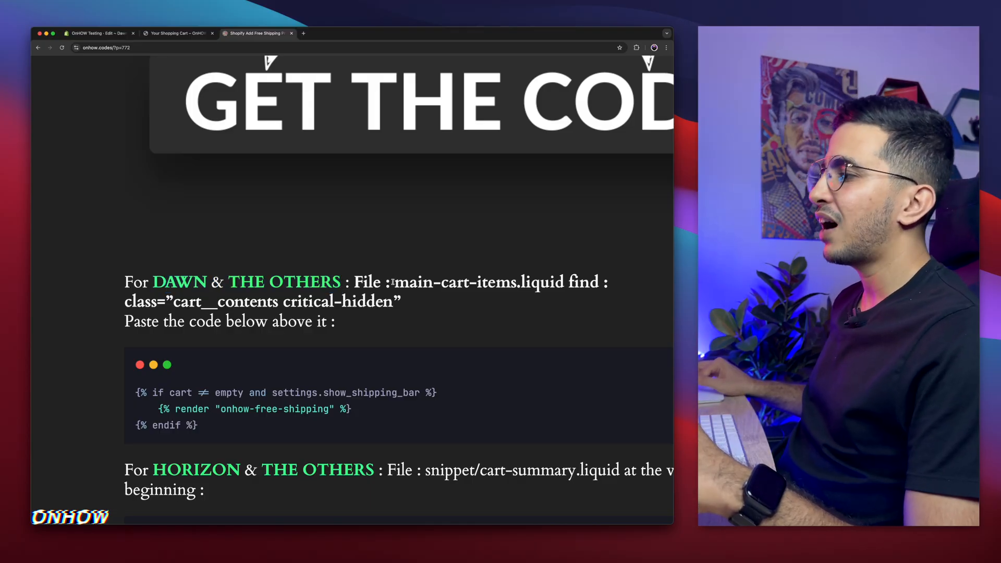
drag(395, 281, 487, 282)
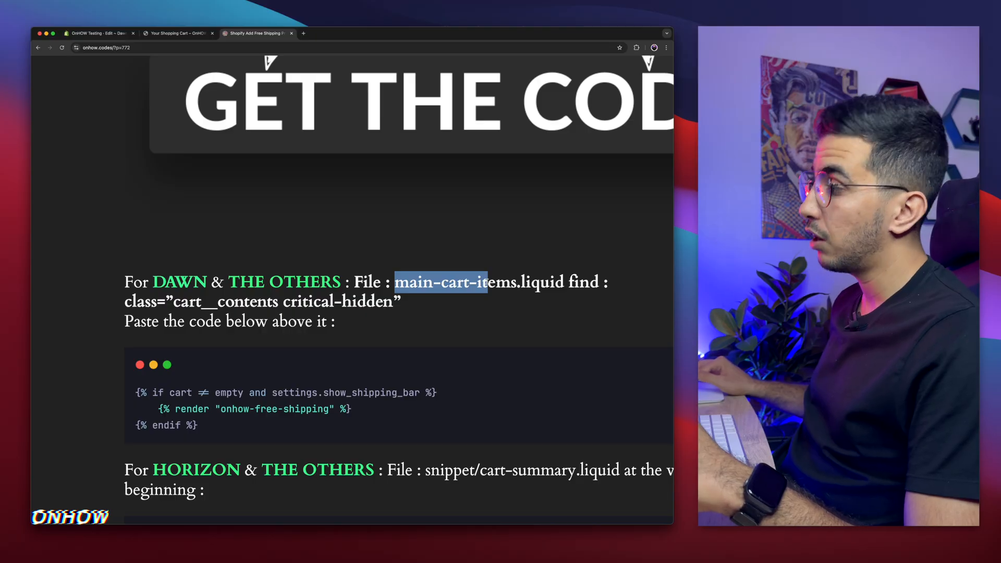
click(99, 32)
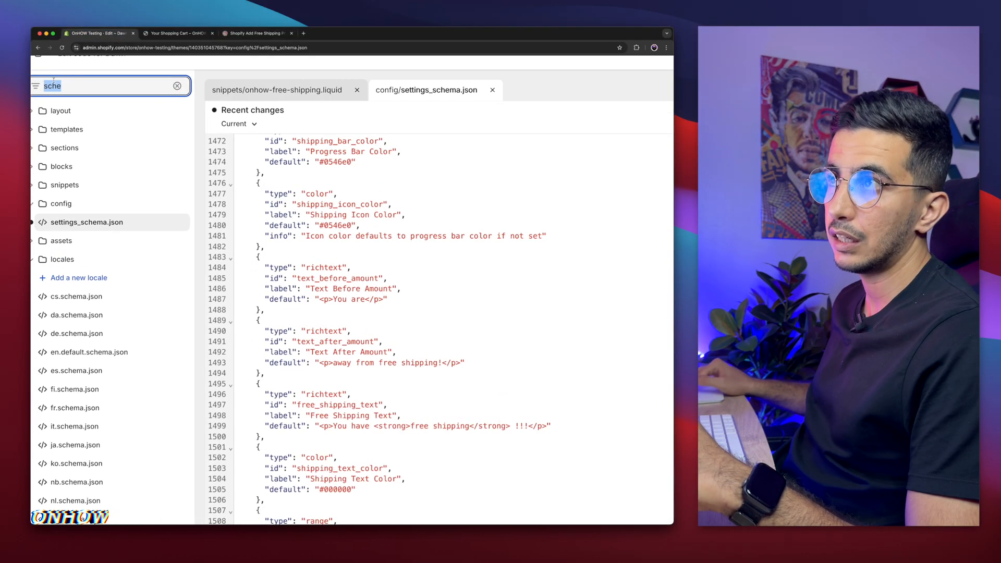
- Locate sections/main-cart-items.liquid via the main- file search and bring up find-in-file
text(main-cart)
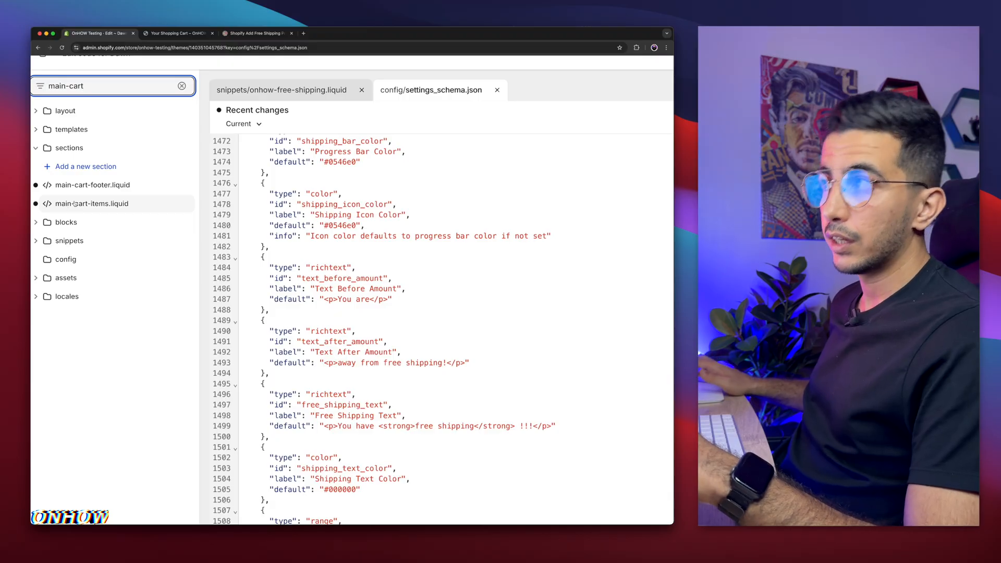
click(91, 203)
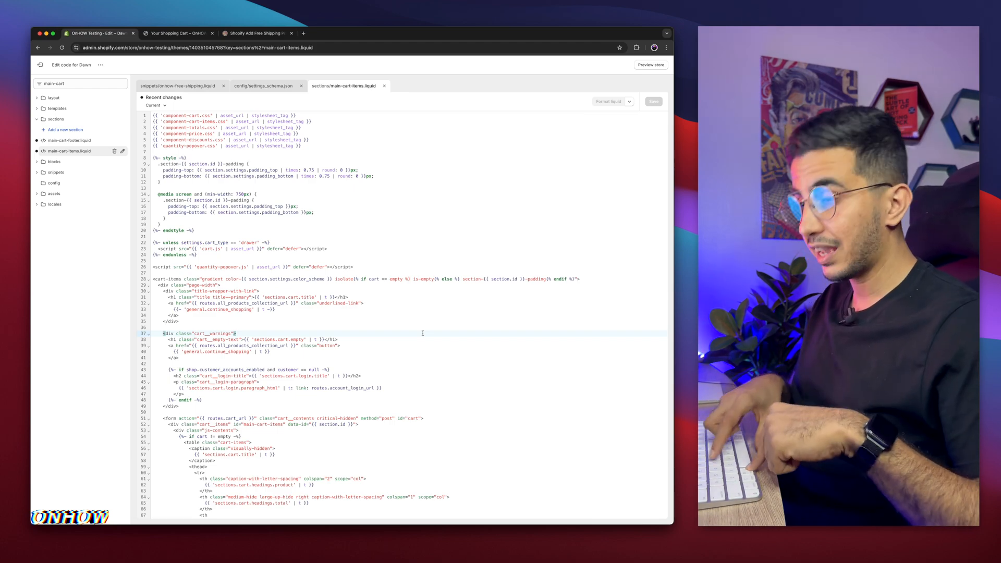
key(Cmd+F)
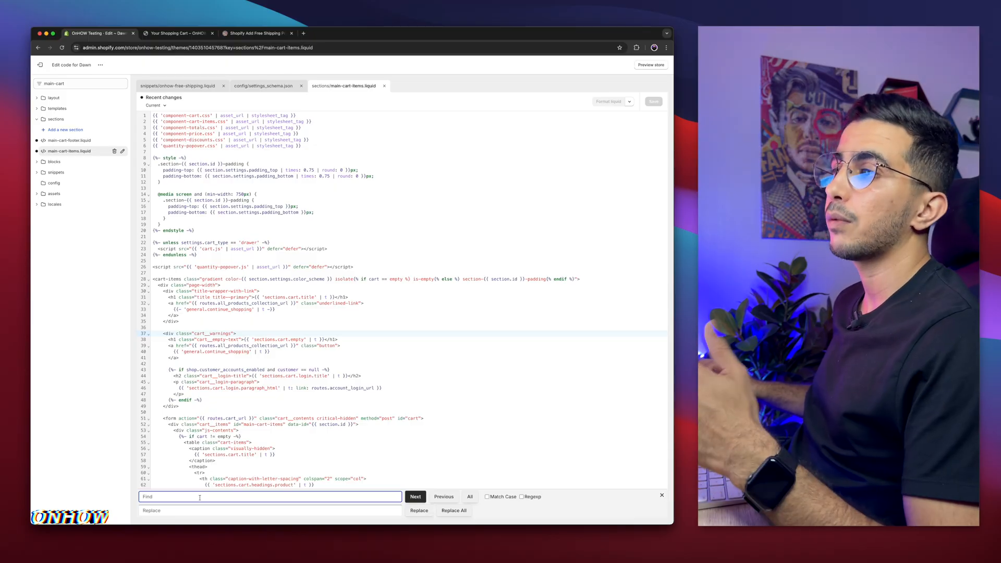
mouse_move(297, 10)
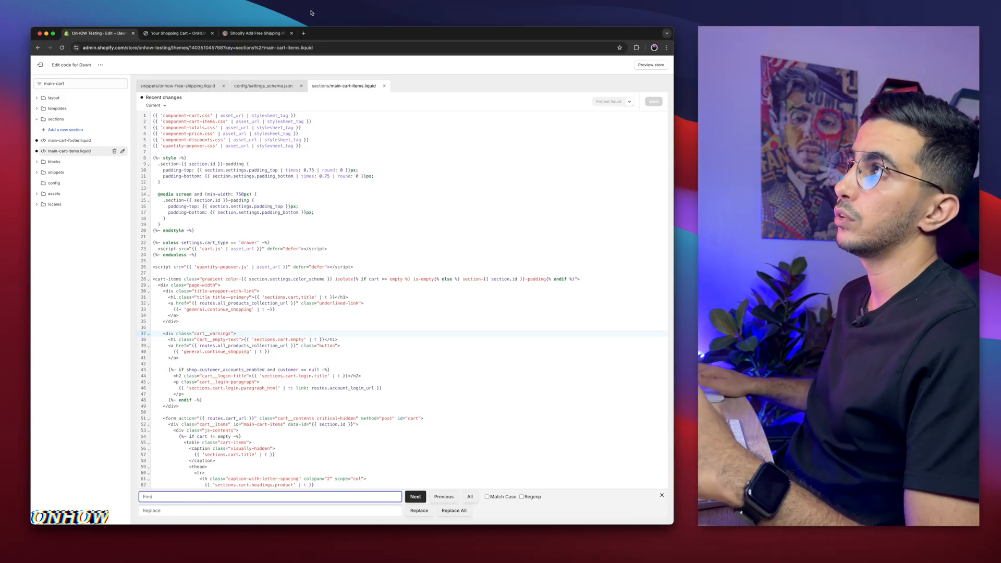
click(255, 33)
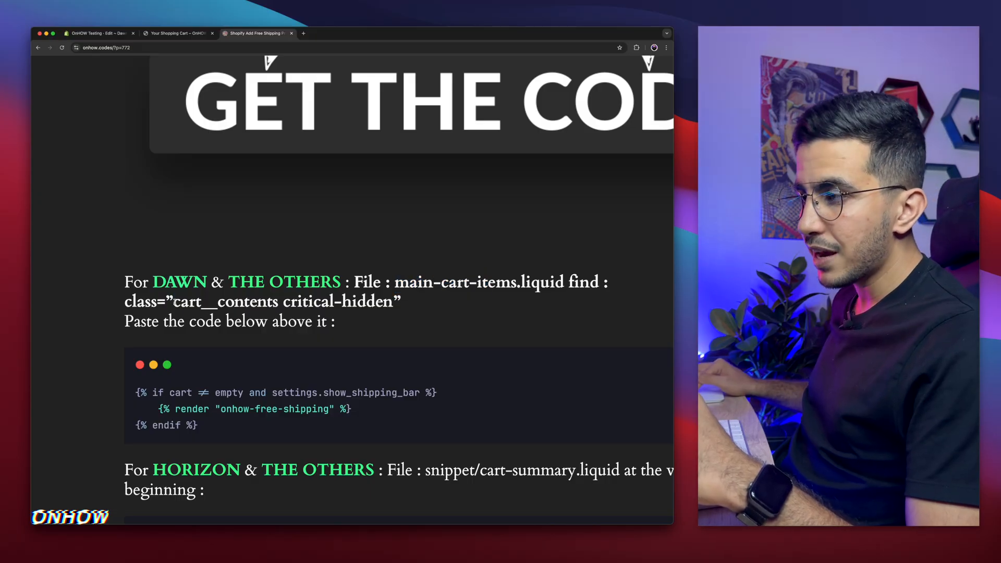
drag(174, 301, 255, 301)
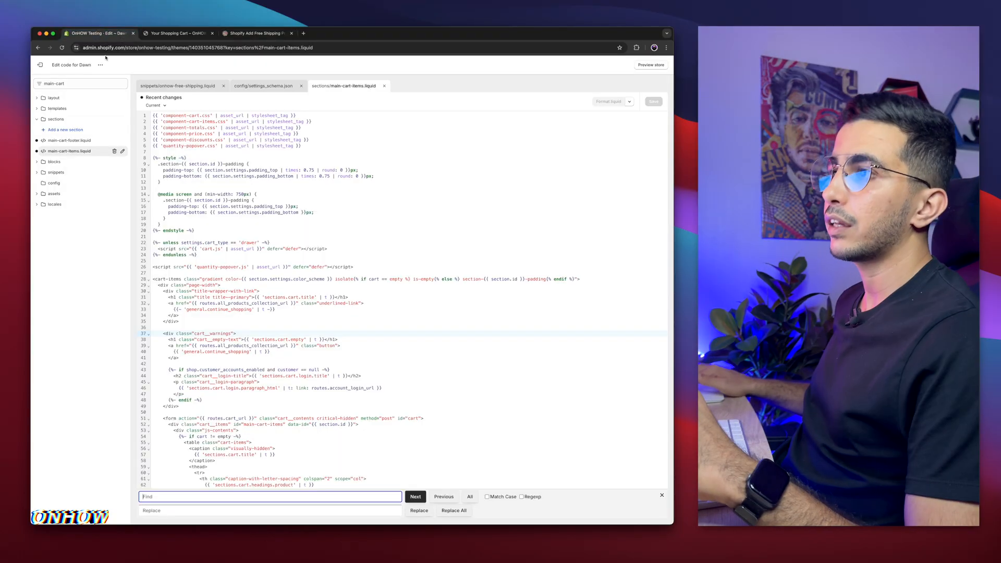
- Insert {% if cart != empty and settings.show_shipping_bar %} above the cart__contents form and save
text(cart__contents)
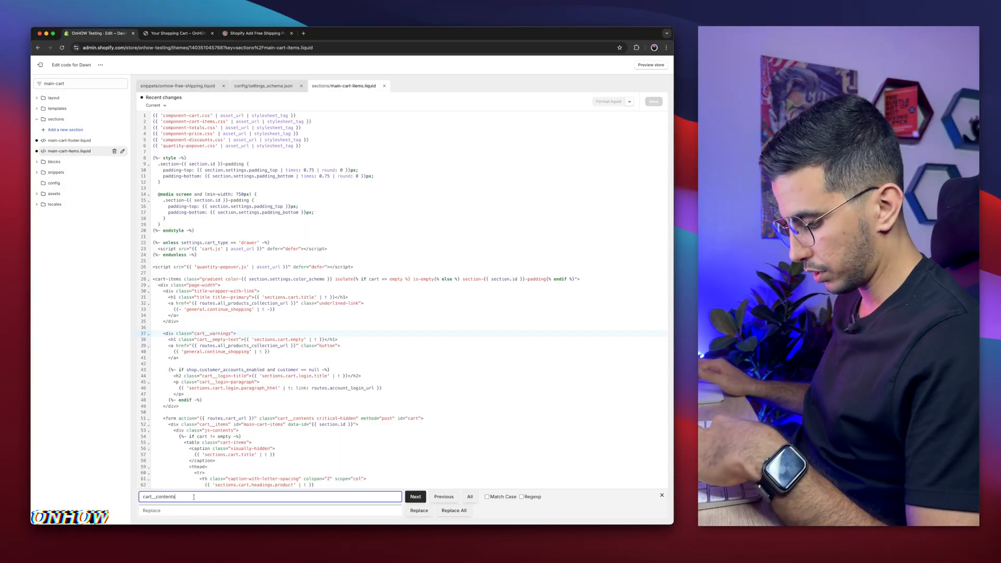
click(415, 496)
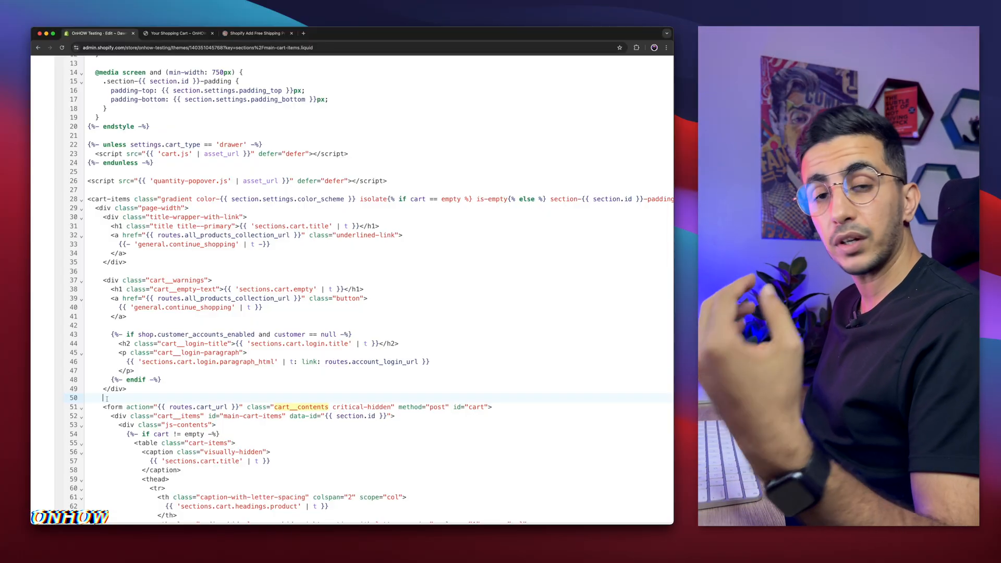
click(257, 33)
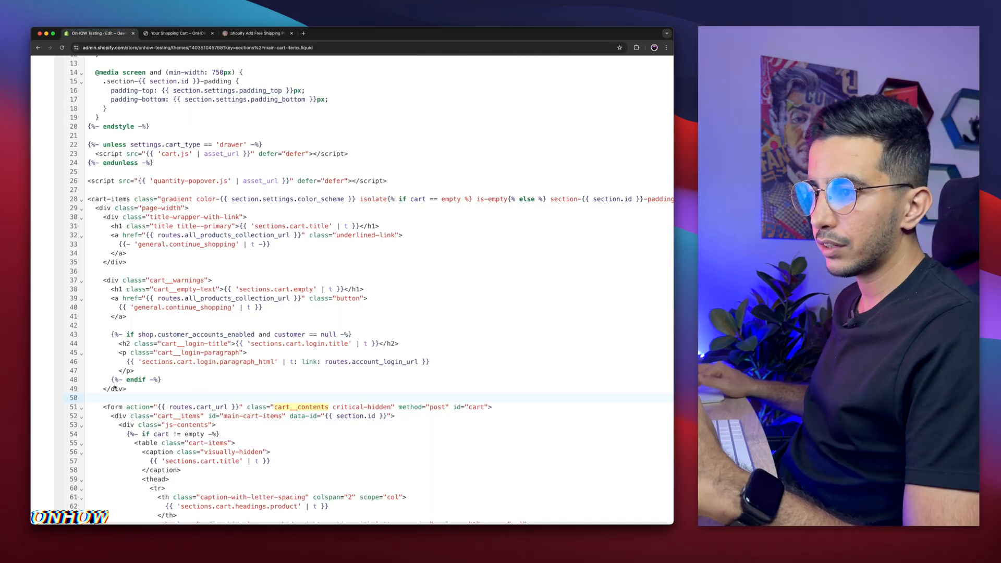
text({% if cart != empty and settings.show_shipping_bar %})
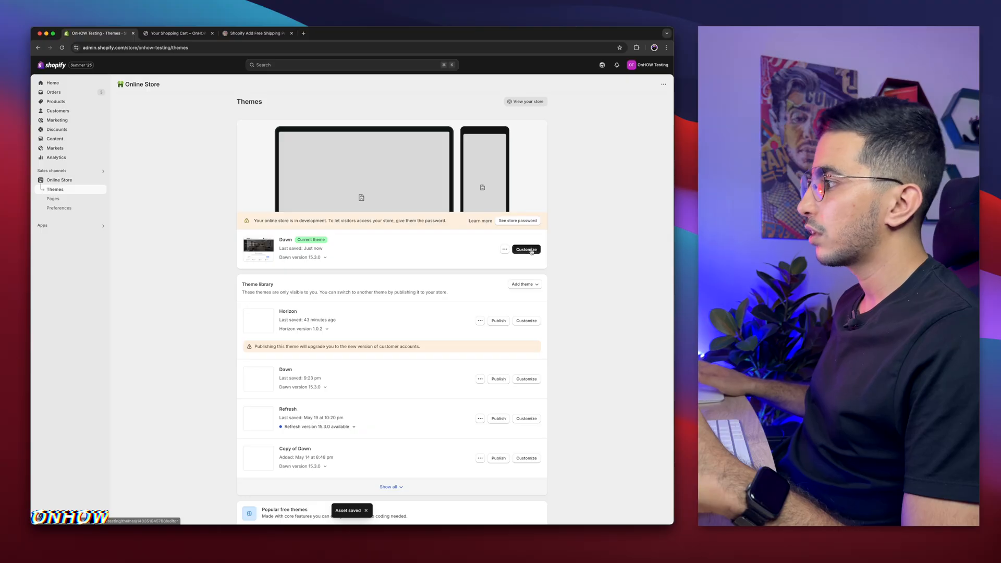
- Customize the Dawn theme and switch the preview to the Cart template
click(525, 249)
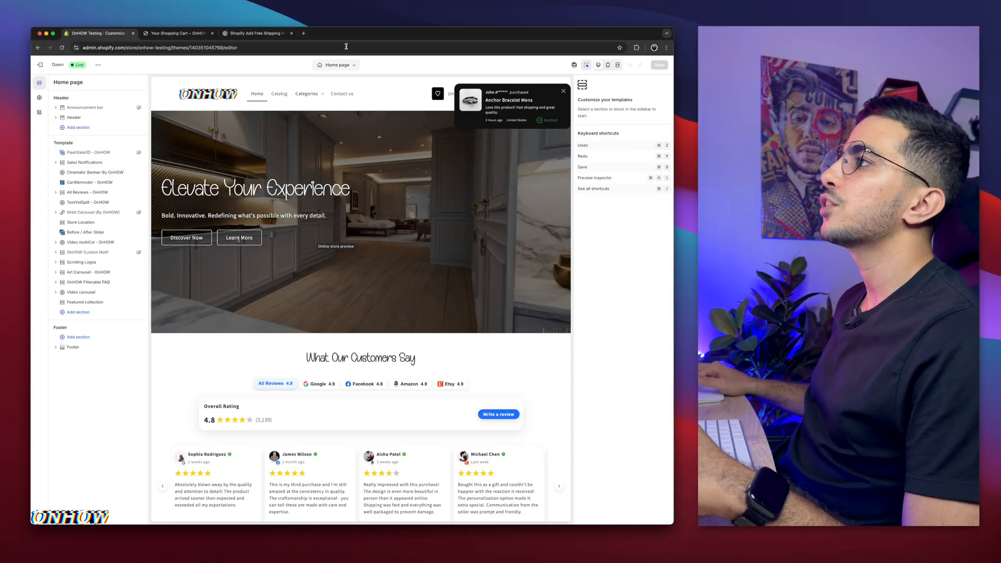
click(336, 65)
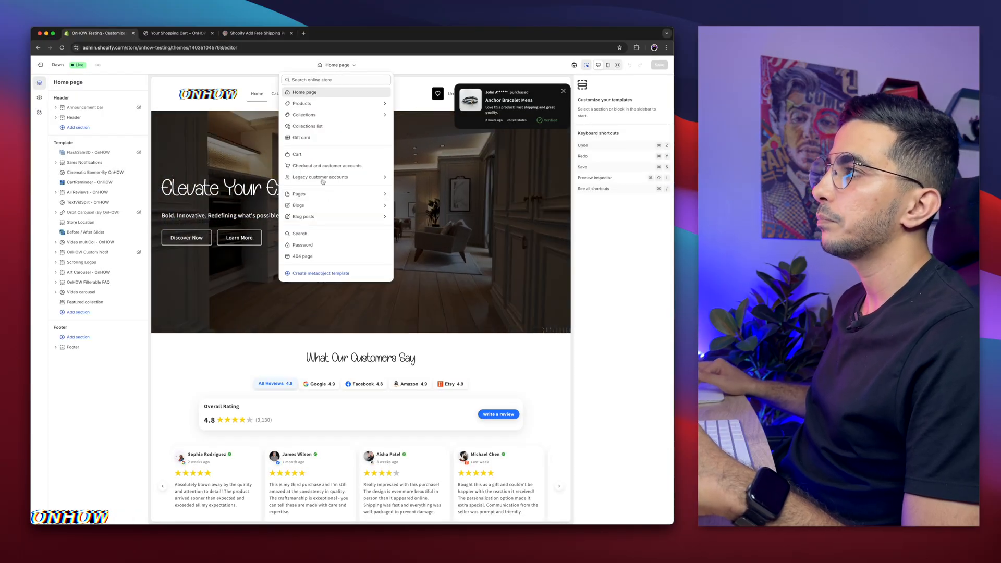
click(296, 155)
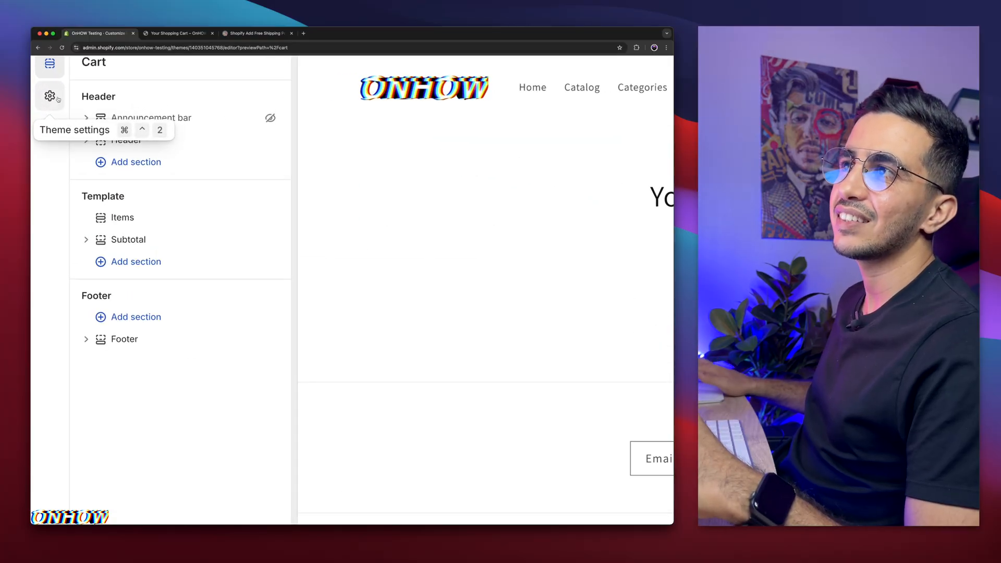
- In Theme settings > OnHOW Free Shipping, change the minimum amount from 500 to 2000
click(50, 96)
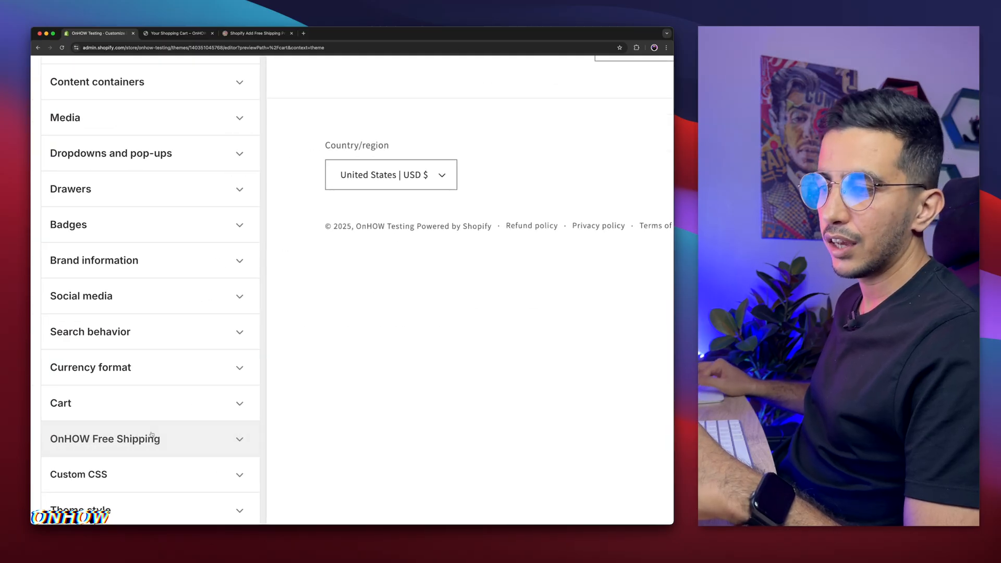
click(104, 439)
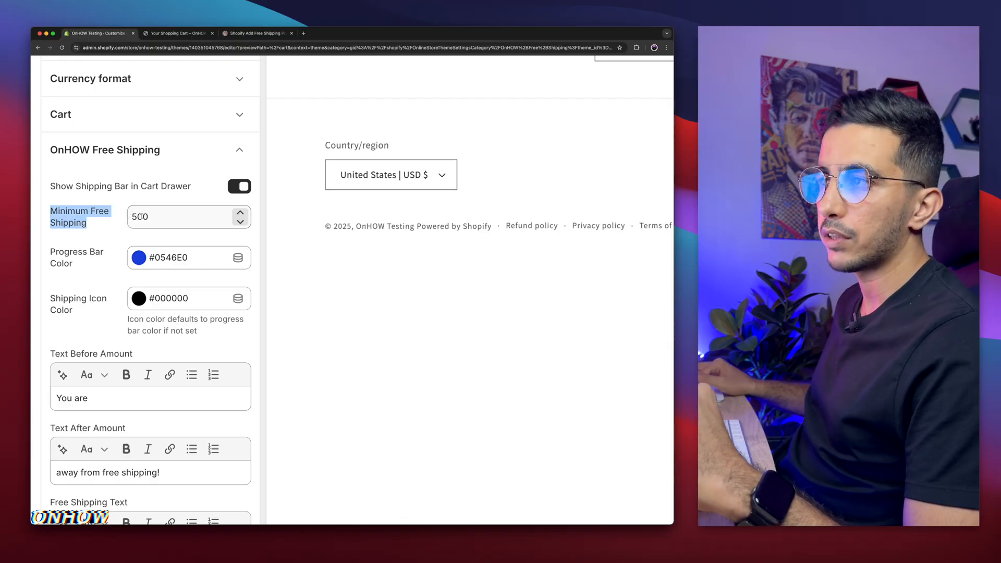
click(177, 216)
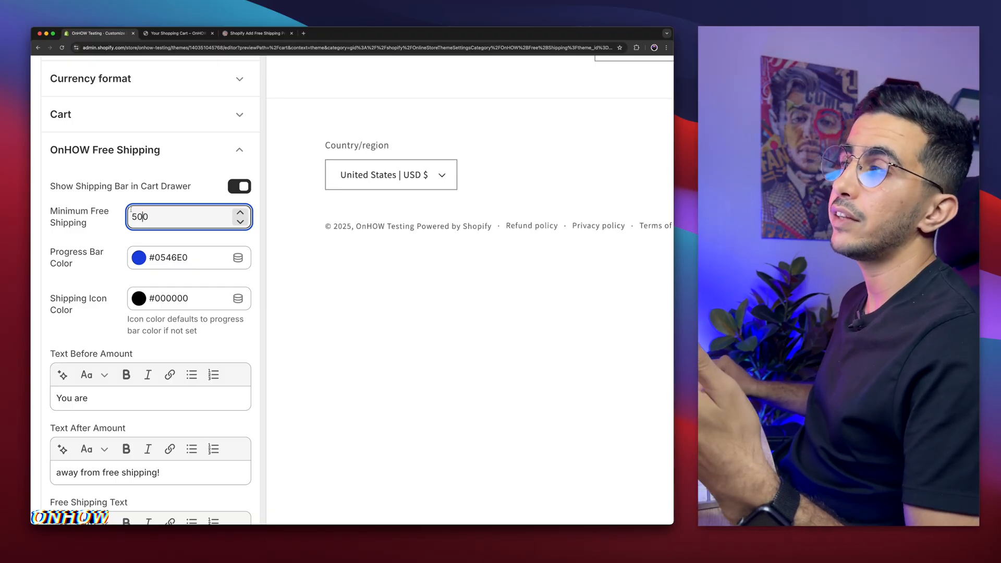
click(178, 32)
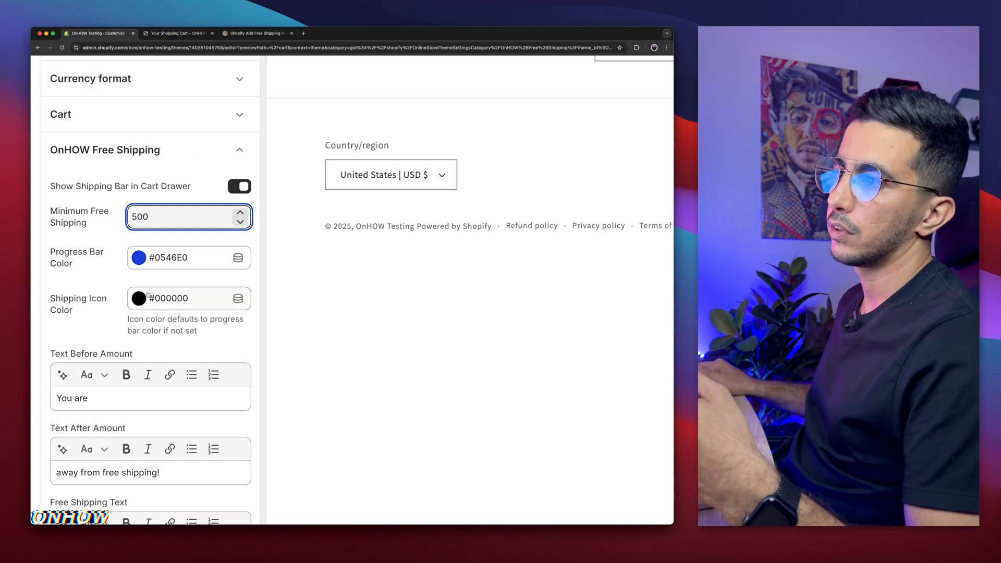
double_click(139, 217)
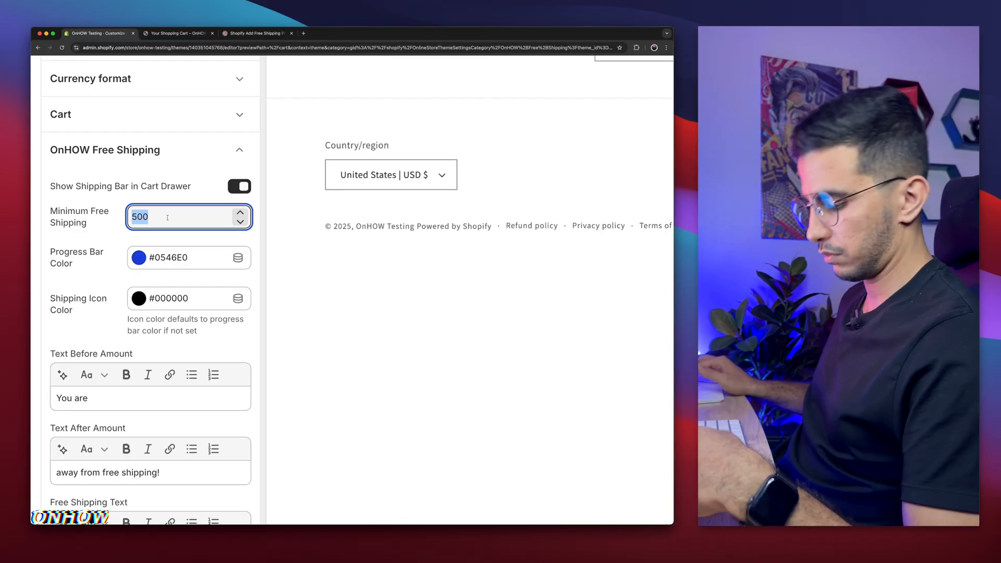
text(2000)
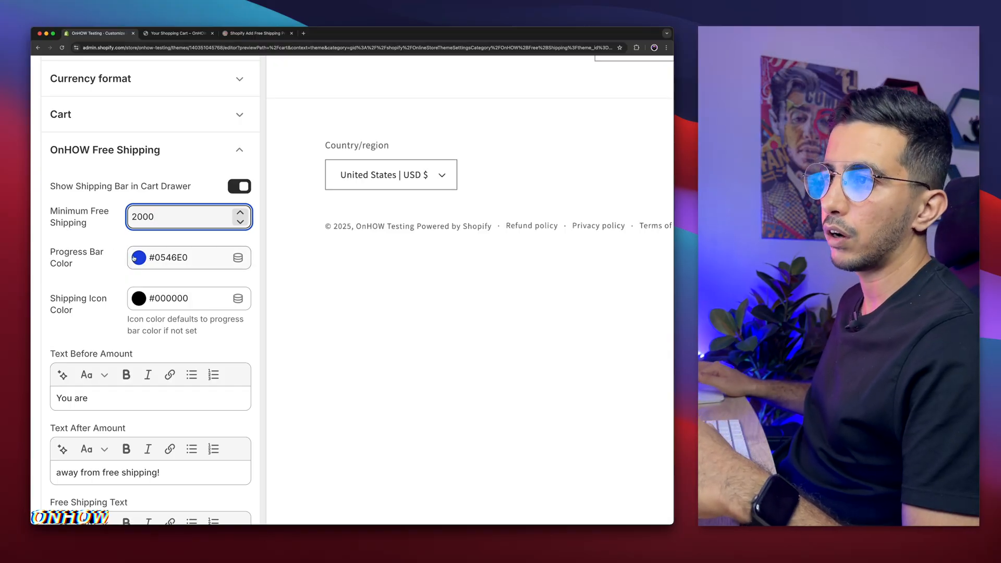
click(138, 257)
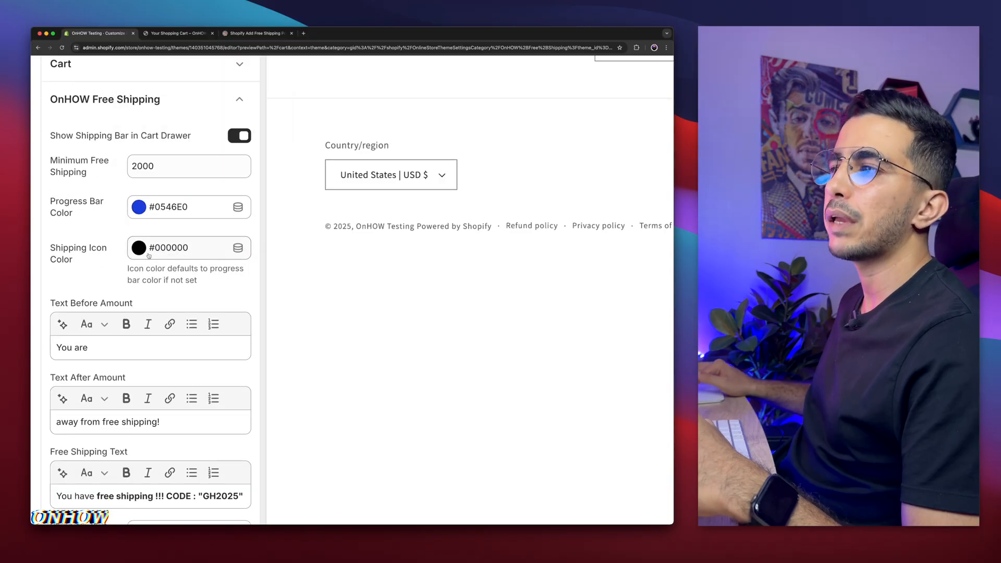
- Review the before/after amount texts and select the code inside the Free Shipping Text message
click(139, 248)
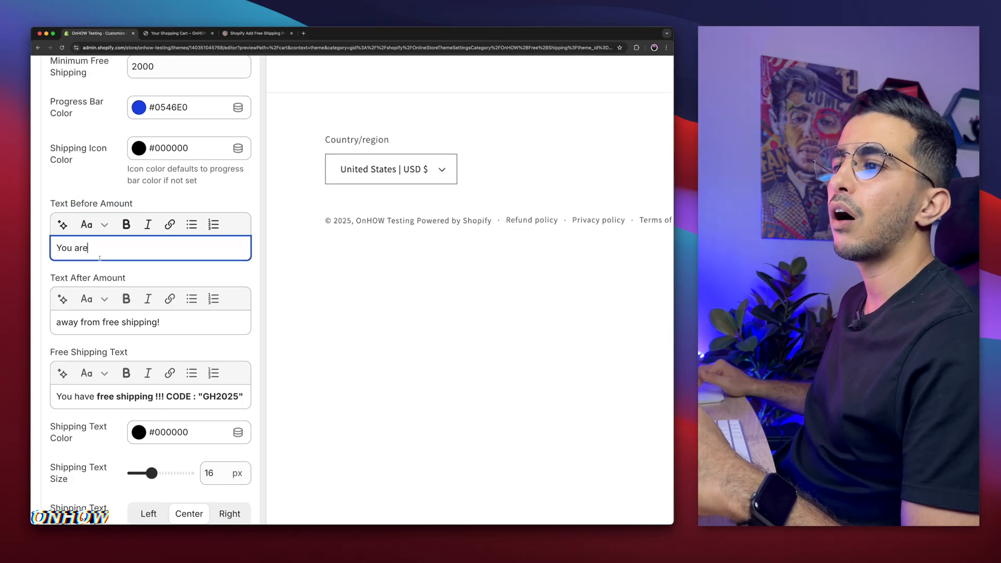
scroll(down, 3)
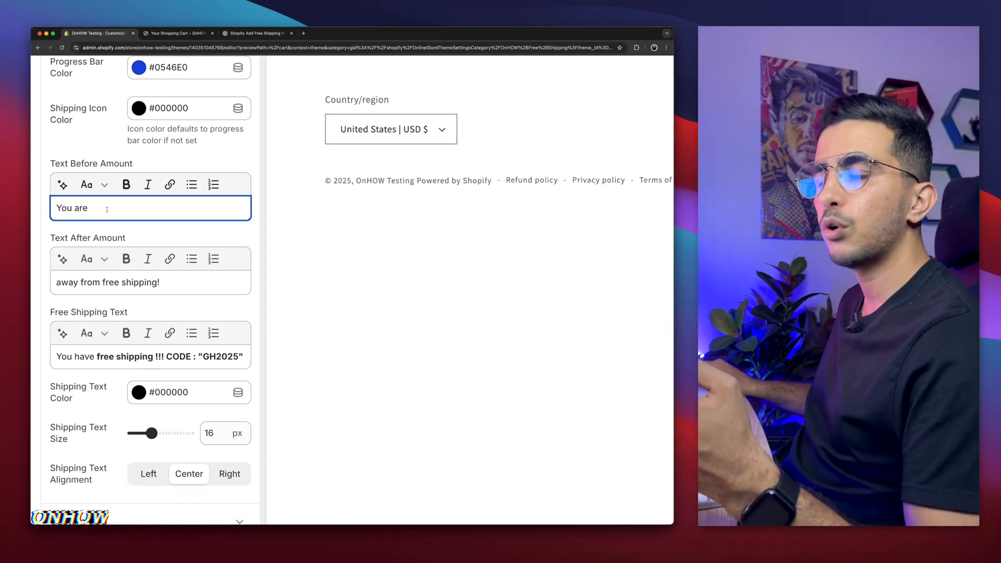
scroll(down, 3)
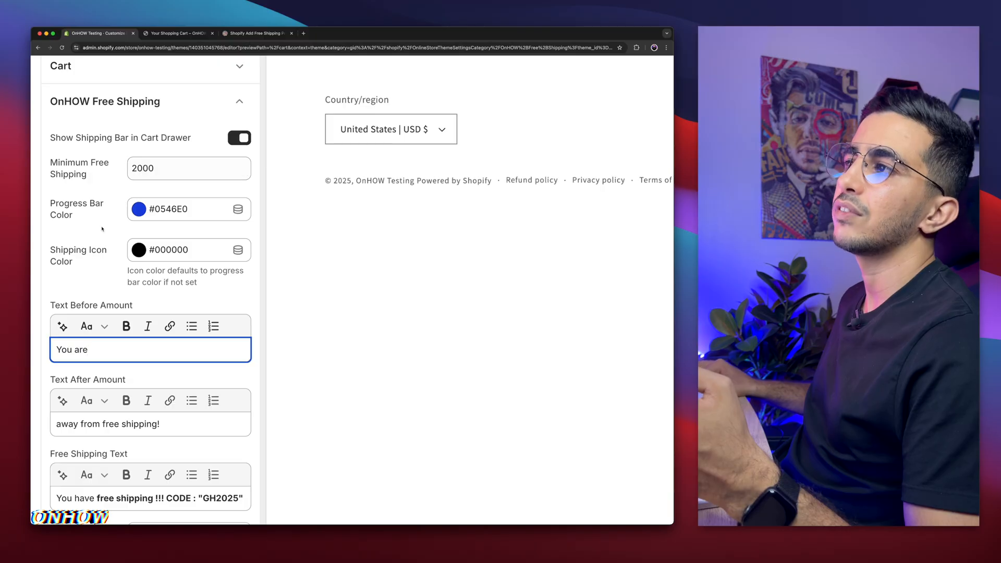
scroll(down, 3)
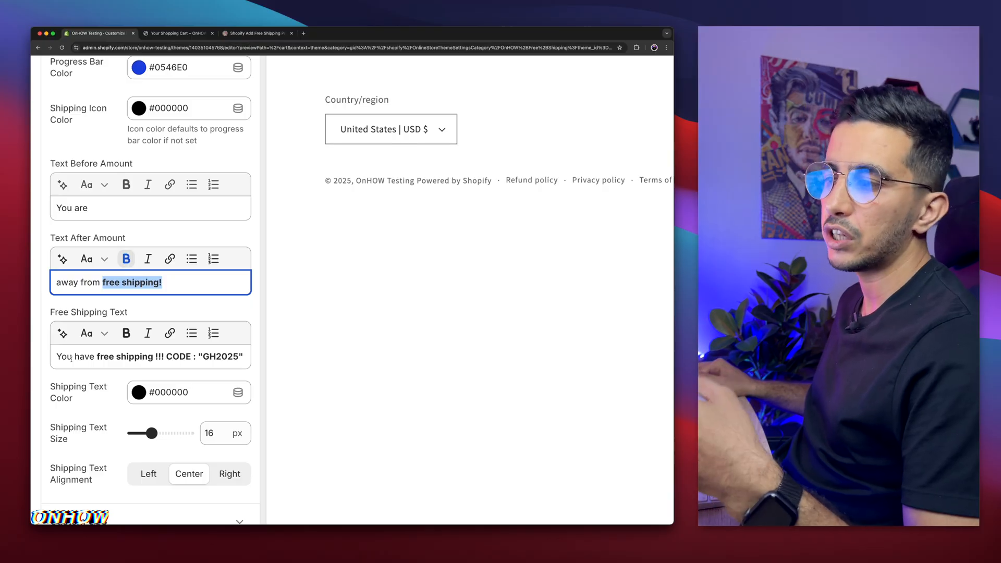
scroll(down, 3)
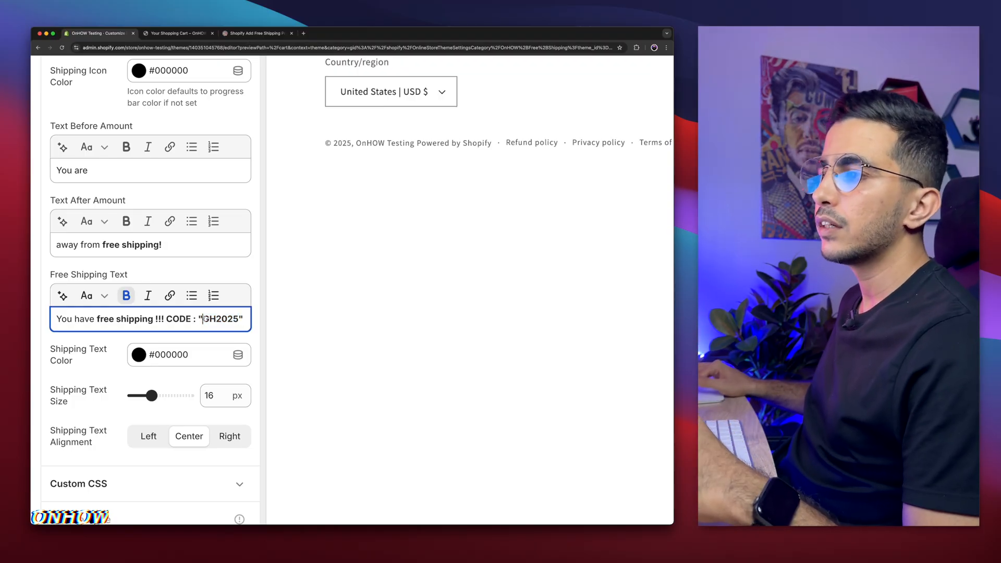
double_click(223, 319)
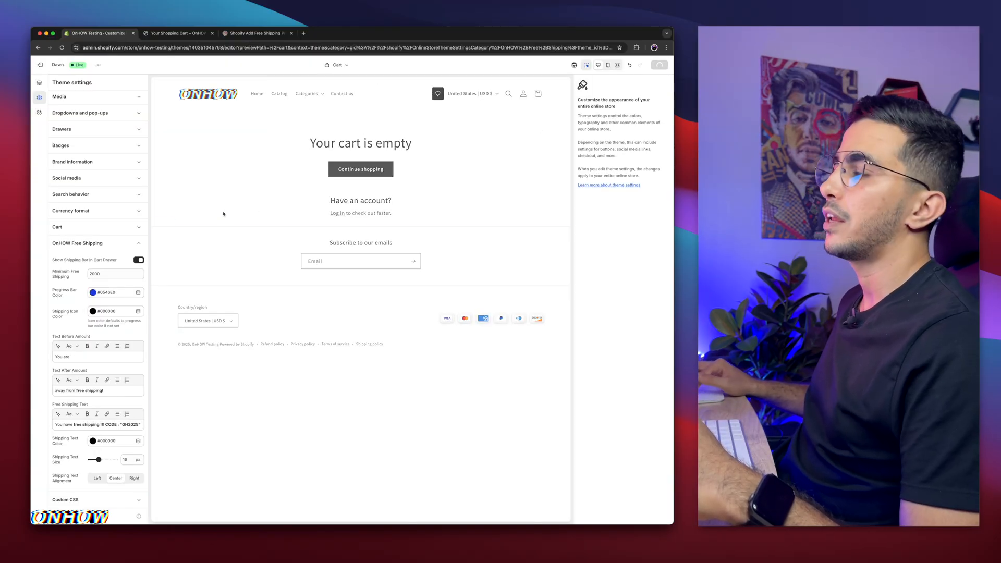
- Review the Dawn cart page showing the blue free-shipping bar with $1,160.05 remaining
click(658, 65)
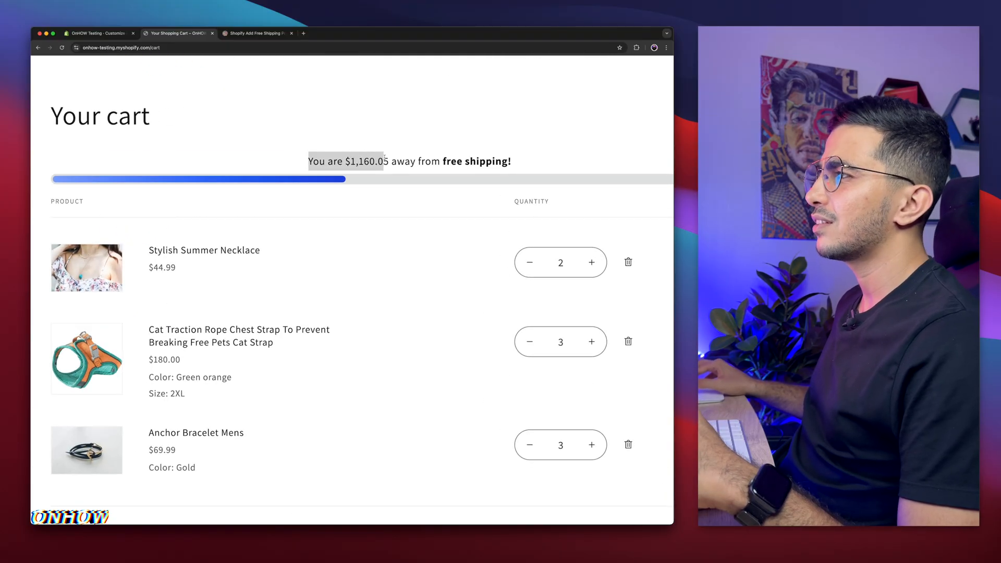
scroll(down, 3)
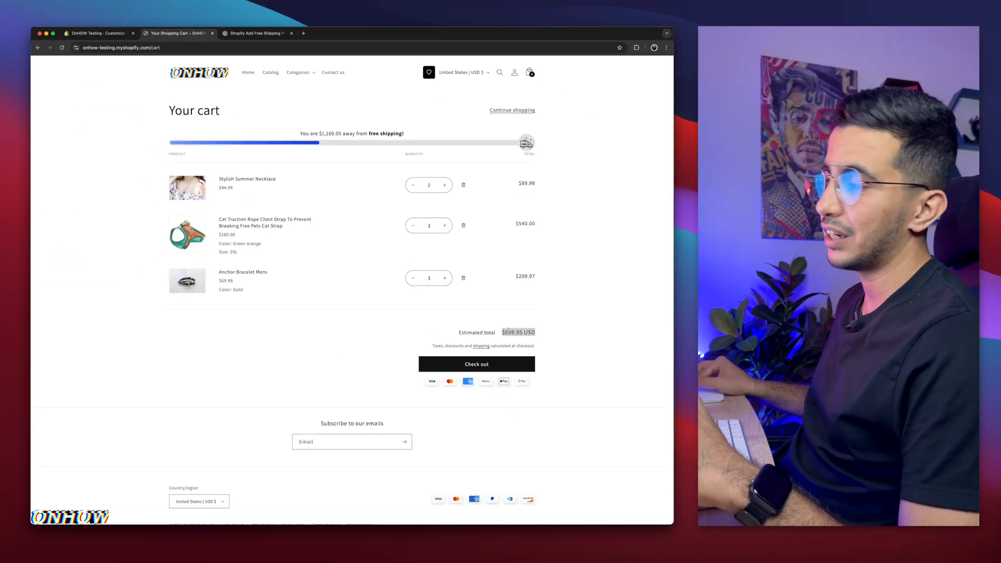
click(99, 33)
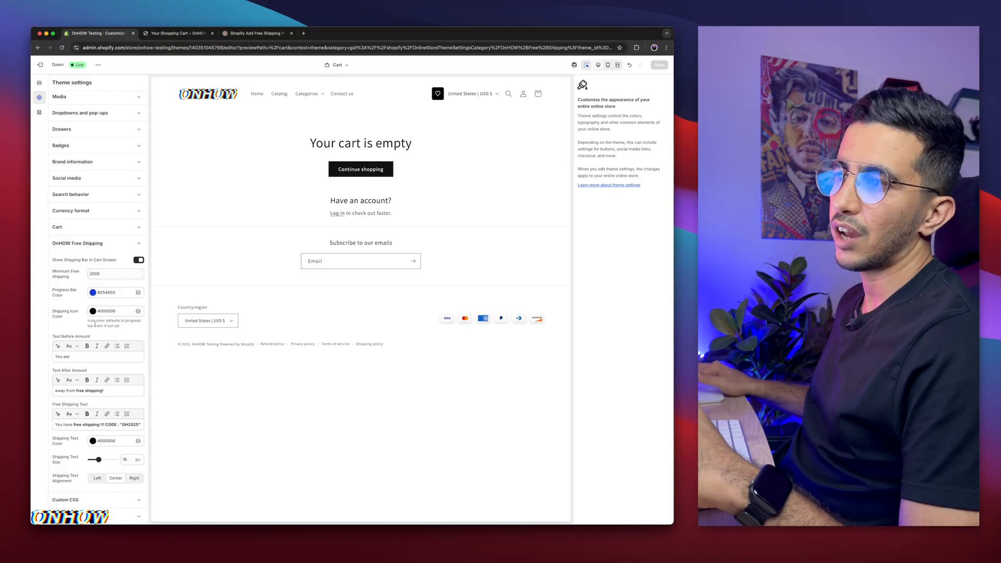
click(177, 33)
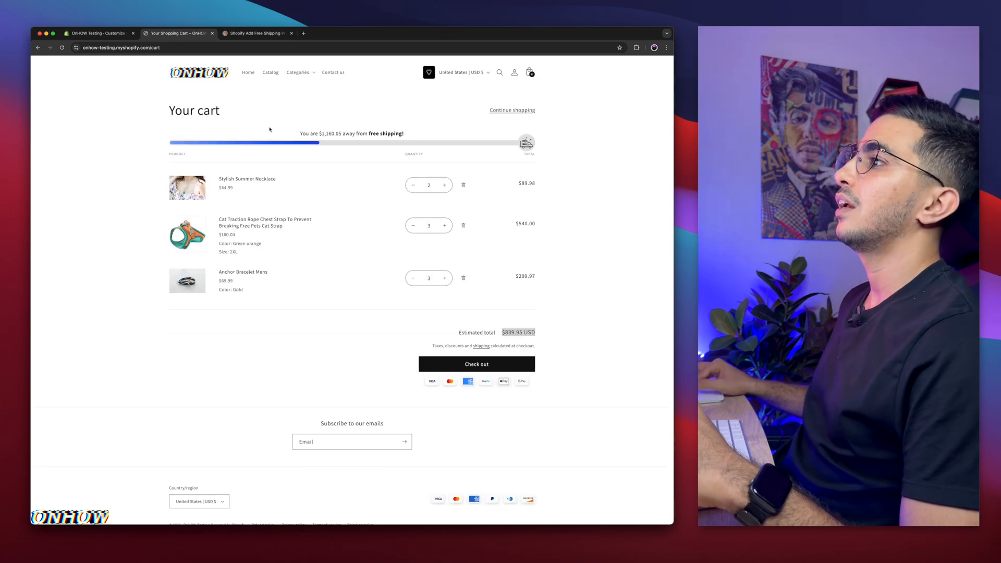
scroll(down, 3)
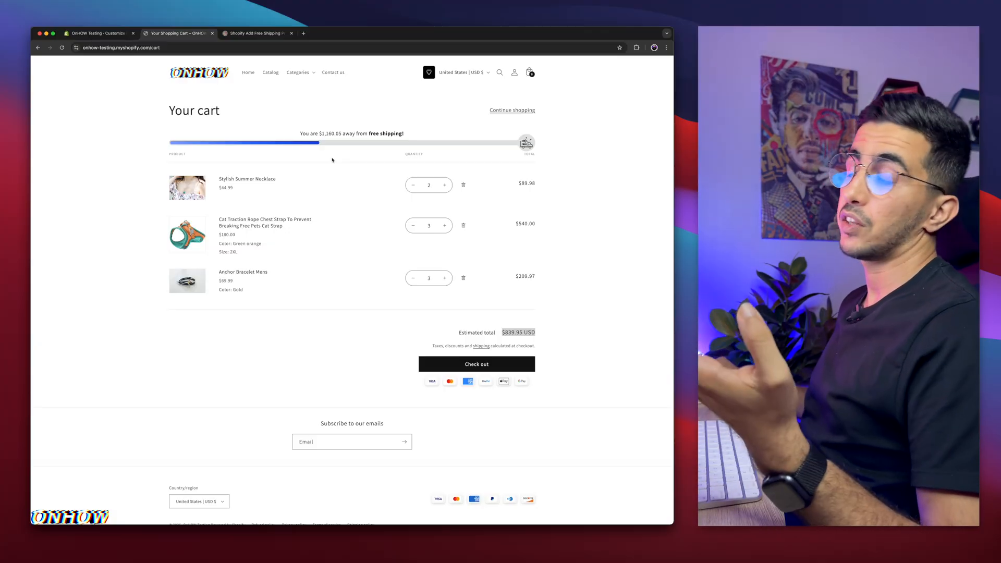
- Review Horizon's onhow-free-shipping.liquid snippet and settings_schema.json in the code editor
click(96, 33)
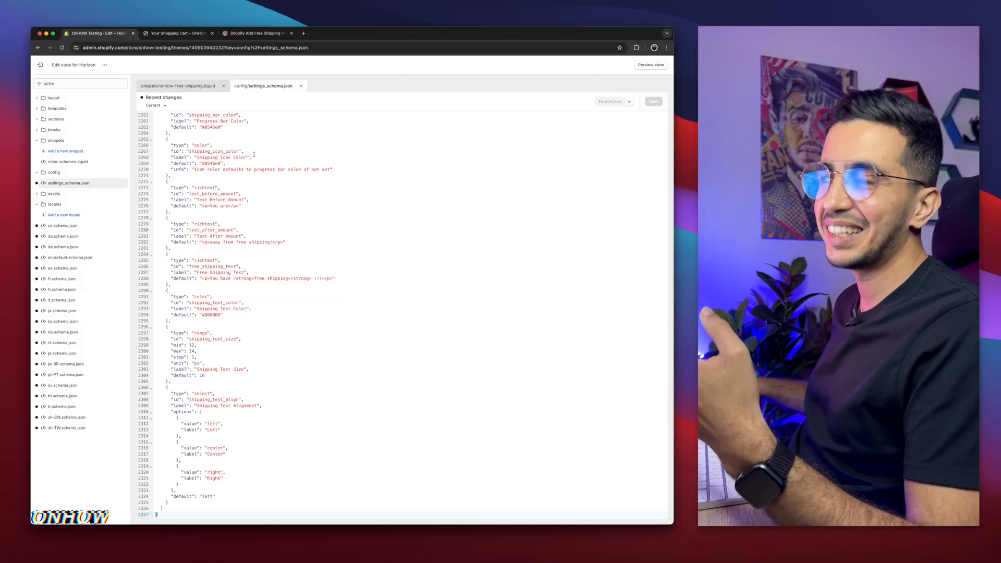
mouse_move(197, 99)
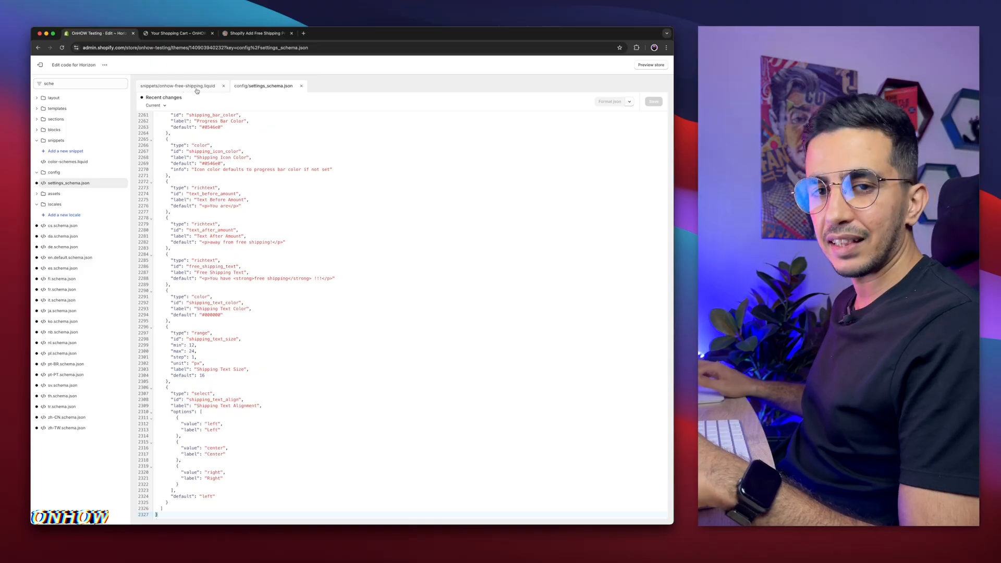
click(177, 86)
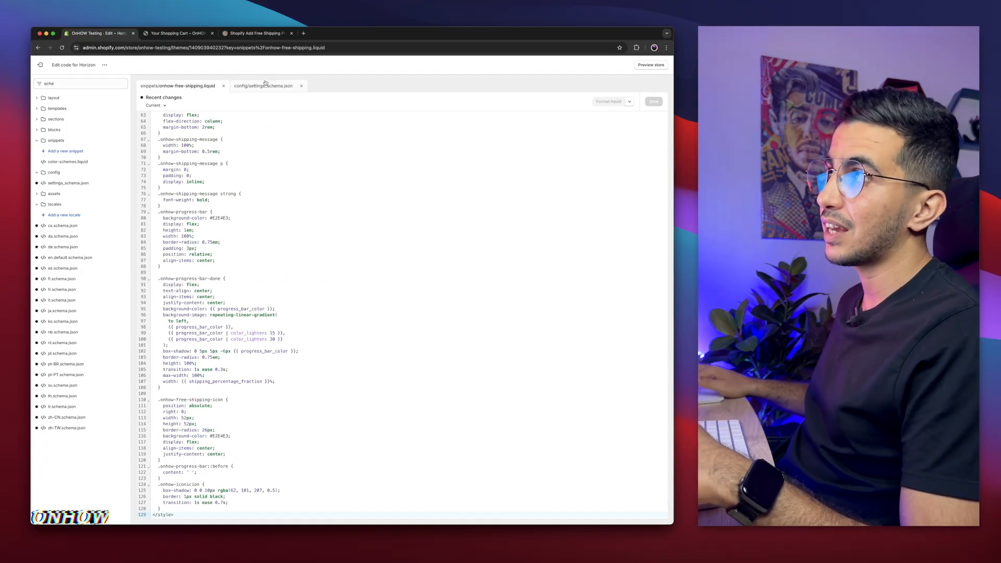
click(265, 86)
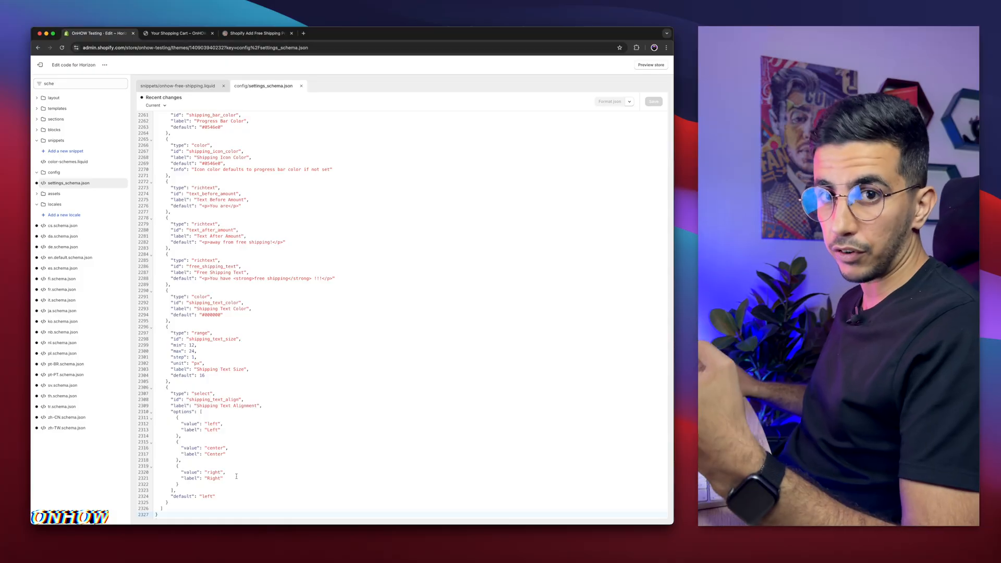
click(255, 33)
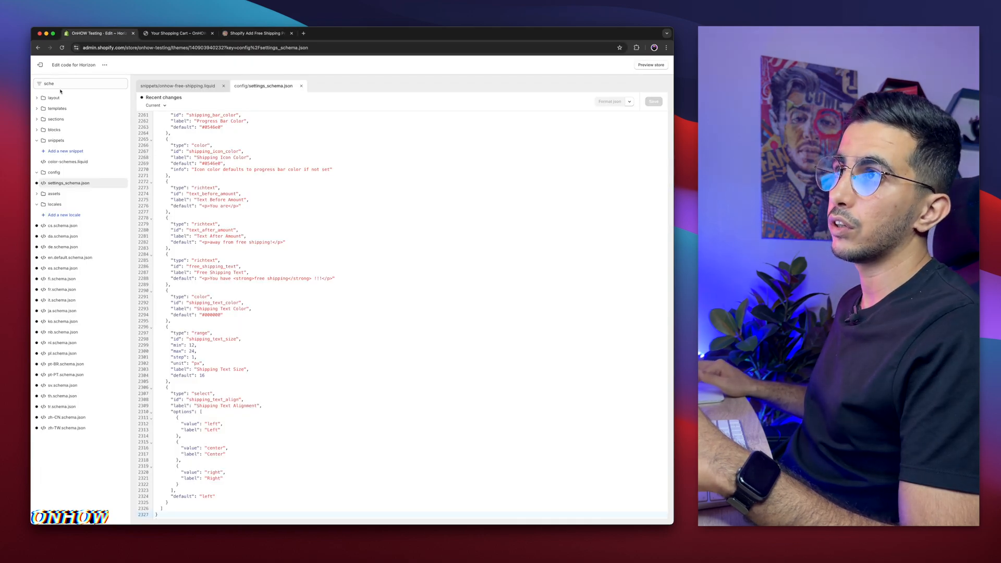
- Add the onhow-free-shipping render block at the top of snippets/cart-summary.liquid and save it
text(cart-summar)
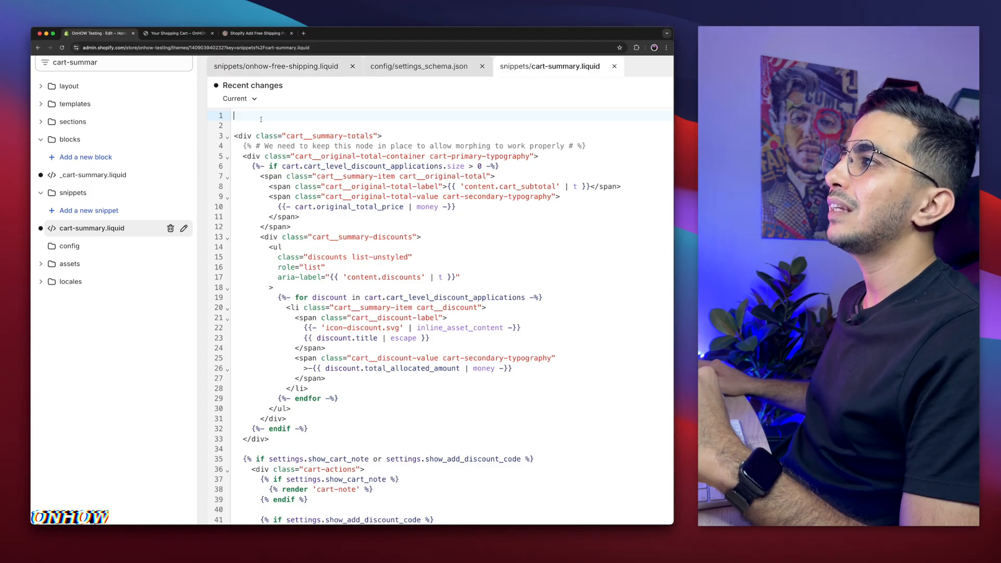
key(Backspace)
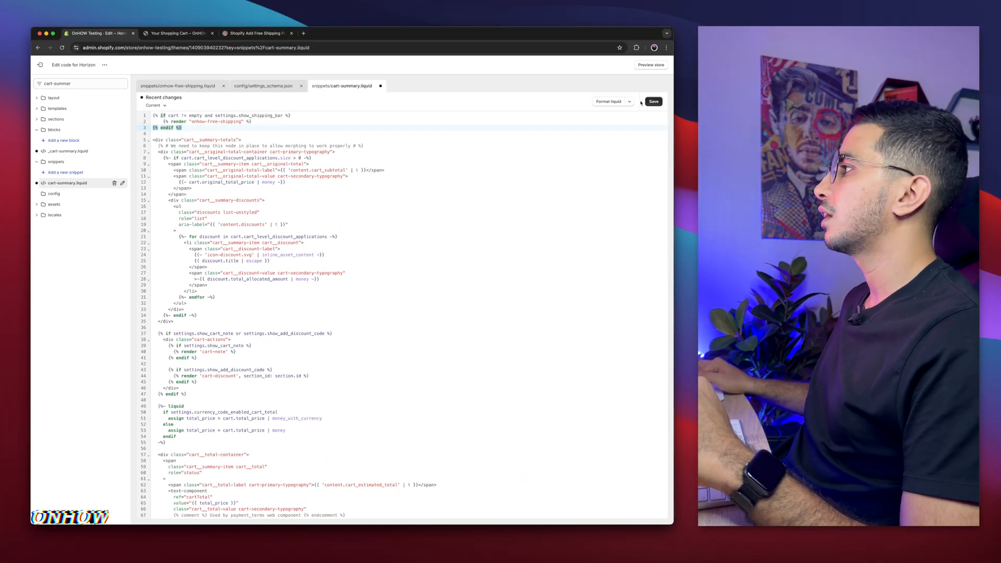
click(653, 101)
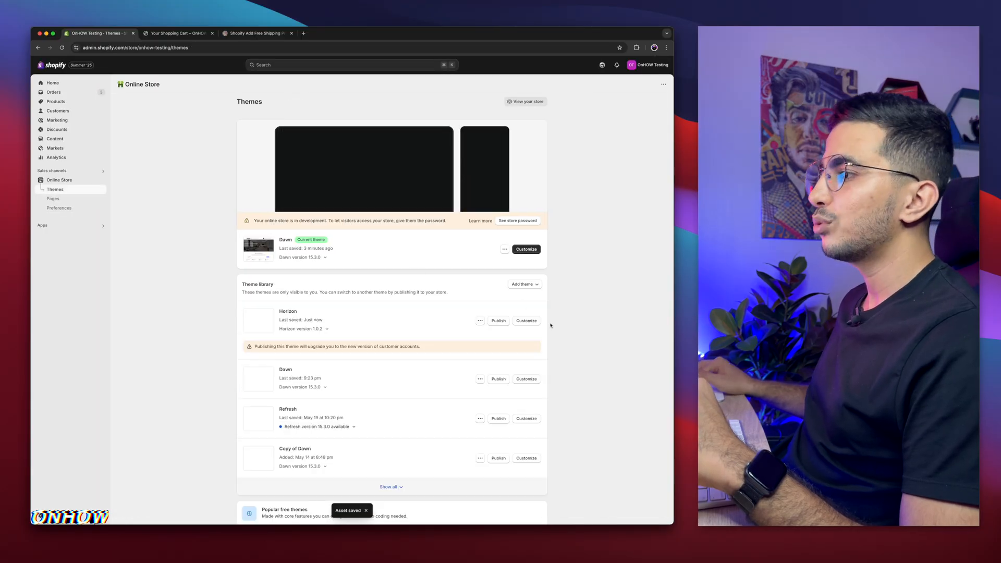
- Customize Horizon and expand the OnHOW Free Shipping group in Theme settings
click(526, 320)
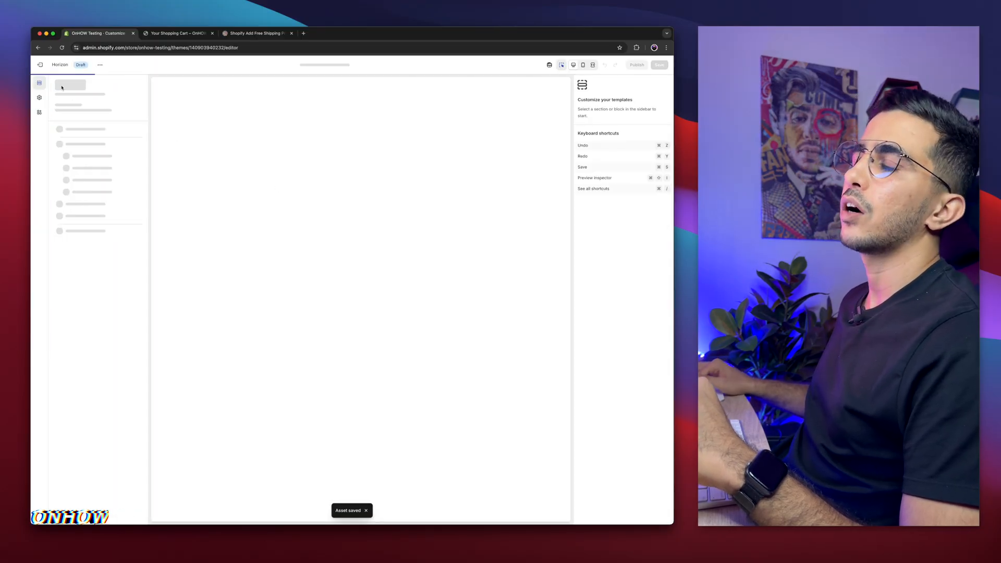
click(39, 97)
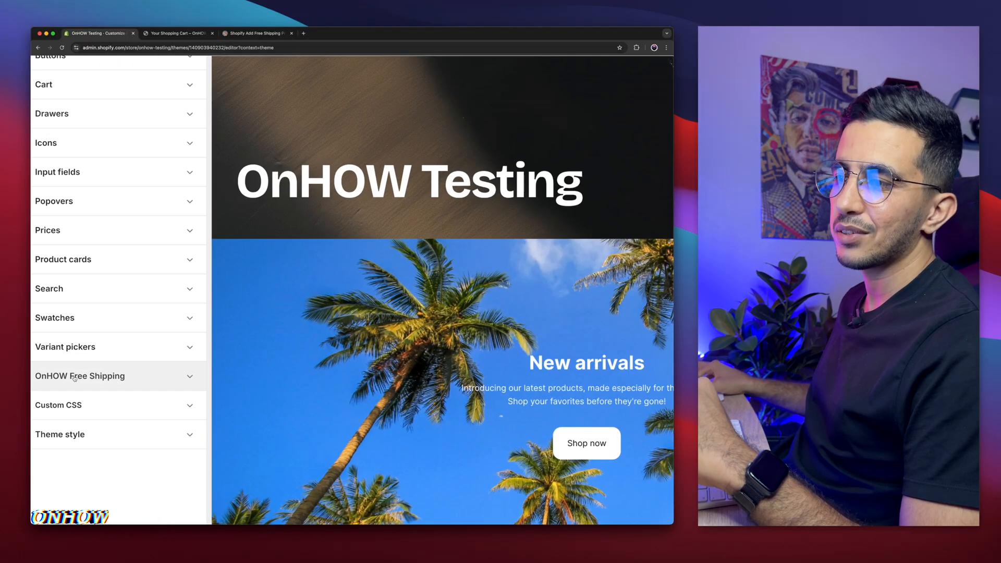
click(80, 376)
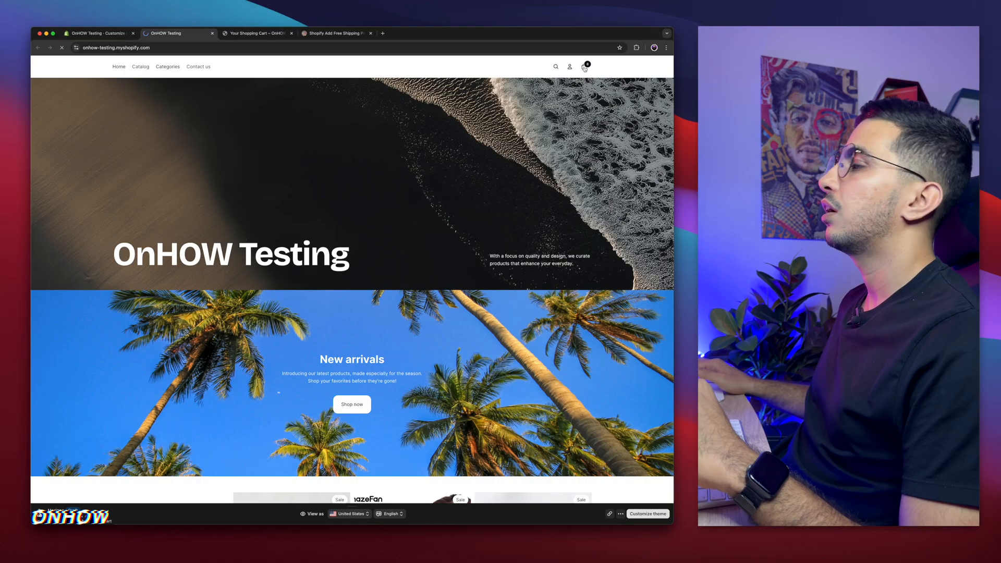
- View the Horizon cart page's free-shipping bar and select the $1,160.05 remaining amount
click(583, 66)
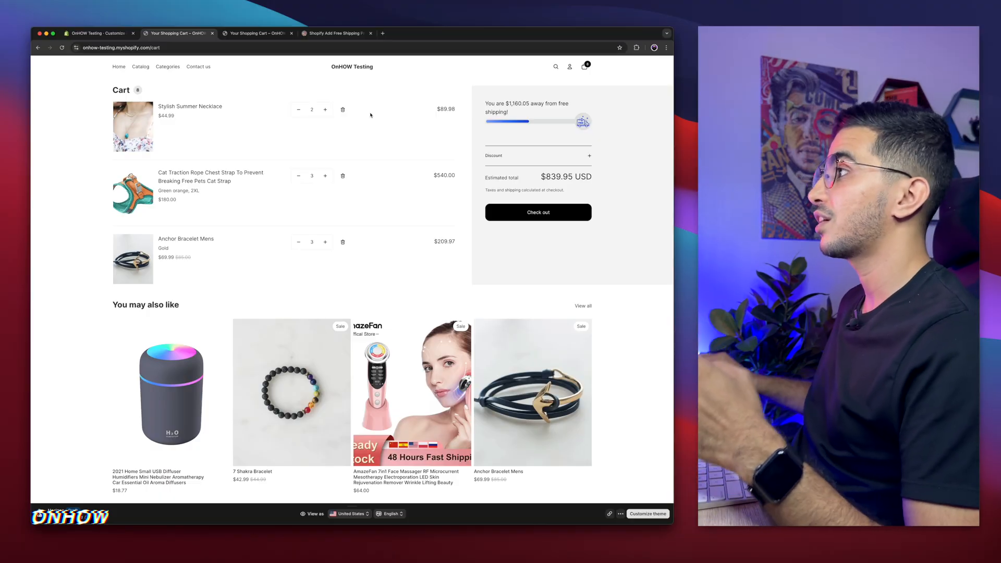
mouse_move(608, 104)
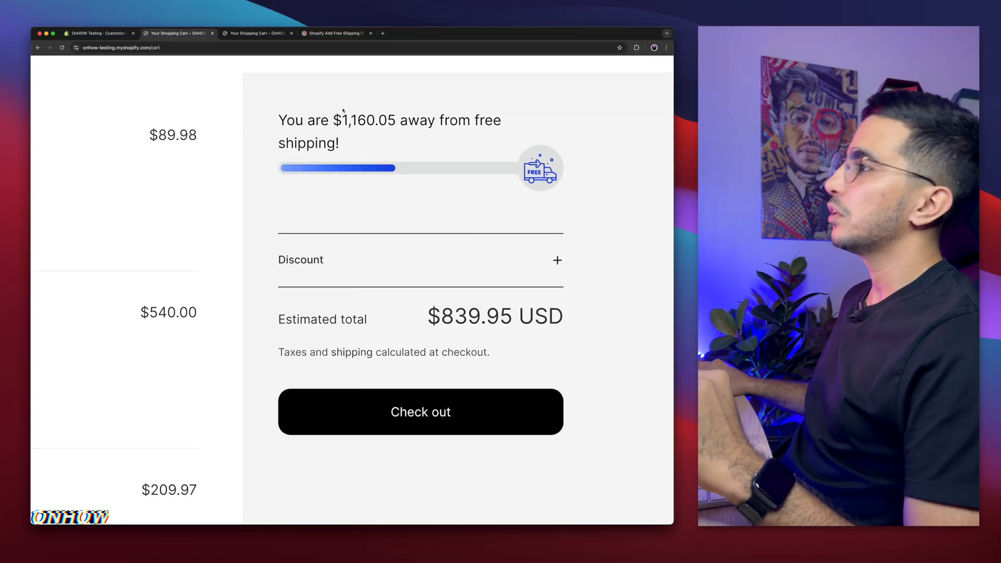
double_click(363, 119)
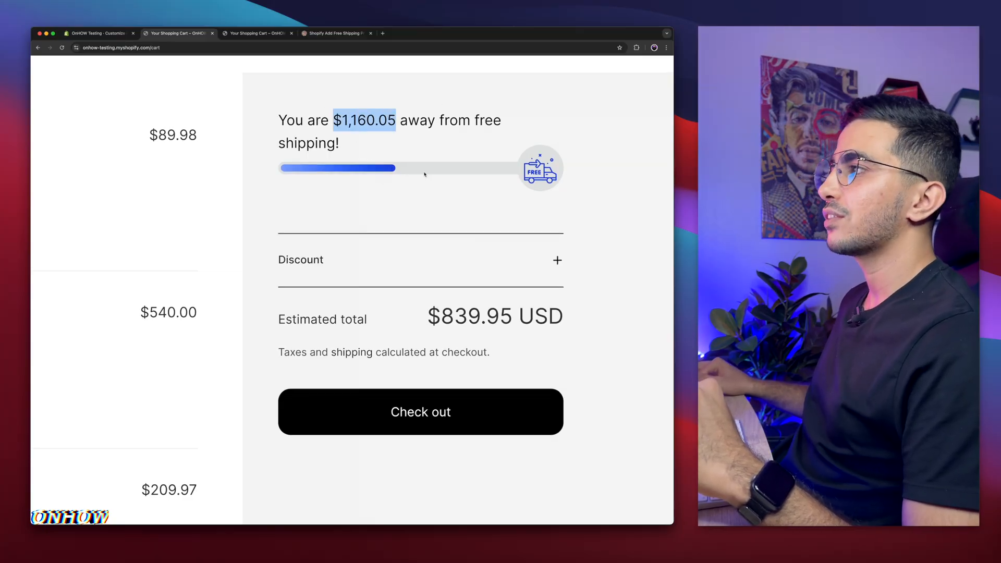
mouse_move(544, 190)
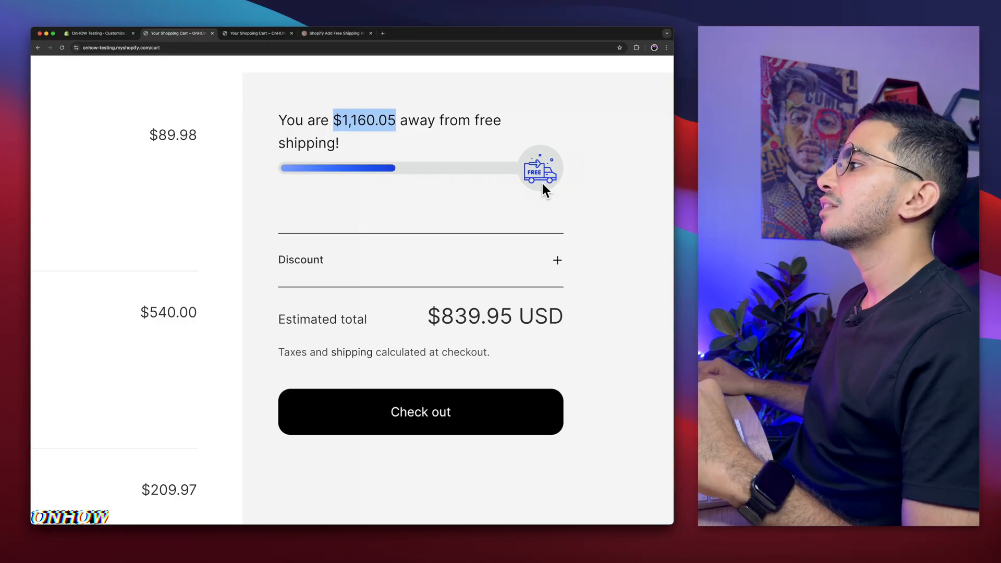